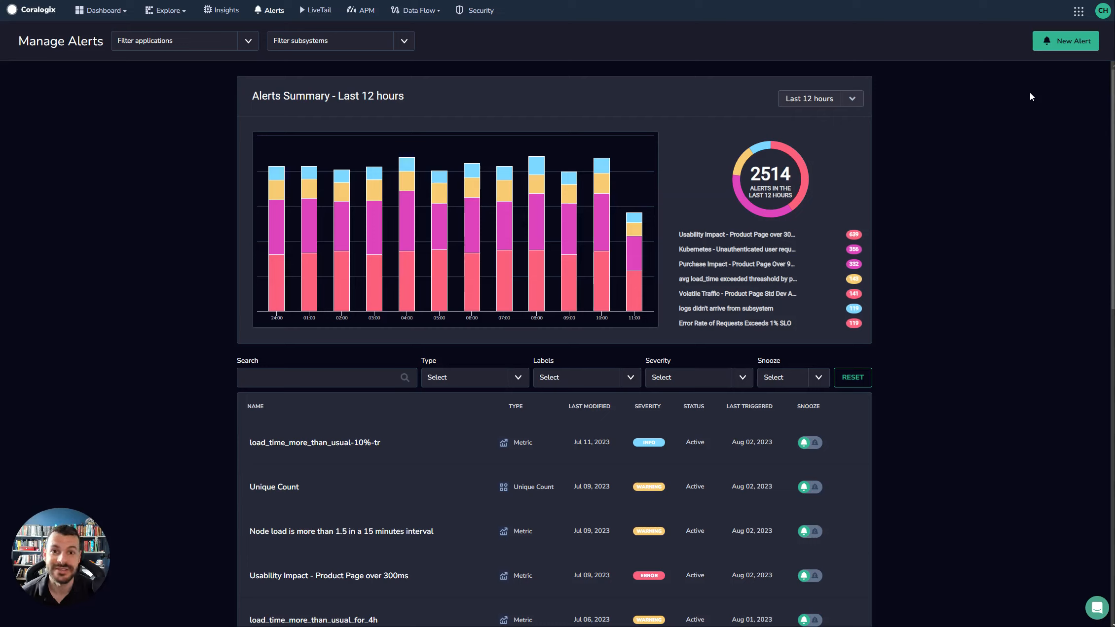
pyautogui.moveTo(879, 129)
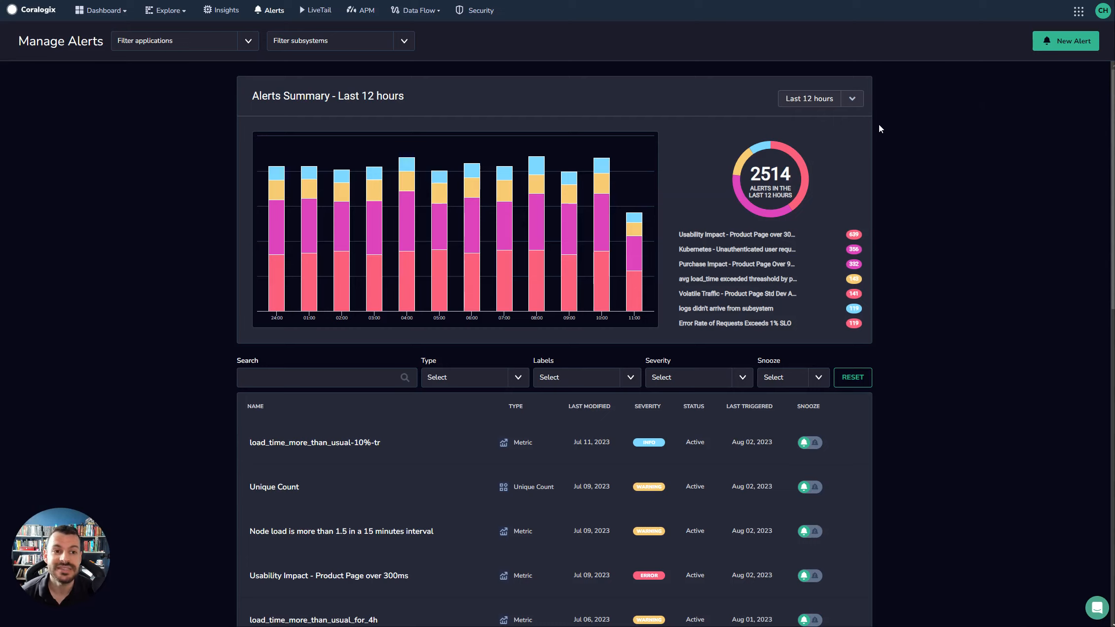
pyautogui.moveTo(129, 24)
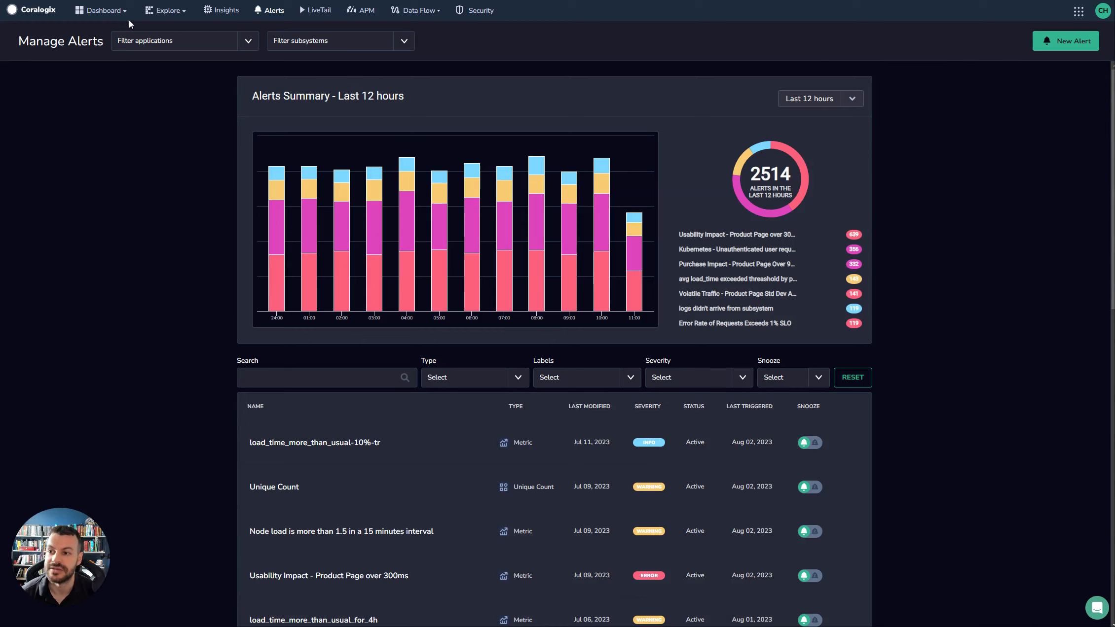
# Step: Start a new alert and scroll to the Alert Type section, with Standard selected
pyautogui.click(1064, 40)
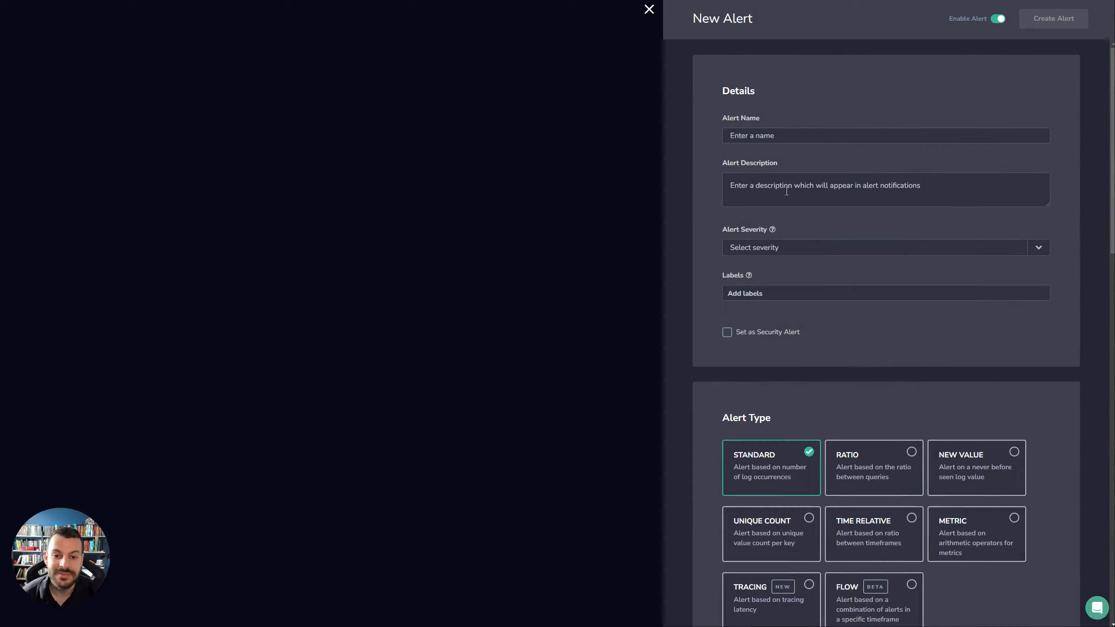
pyautogui.scroll(-3)
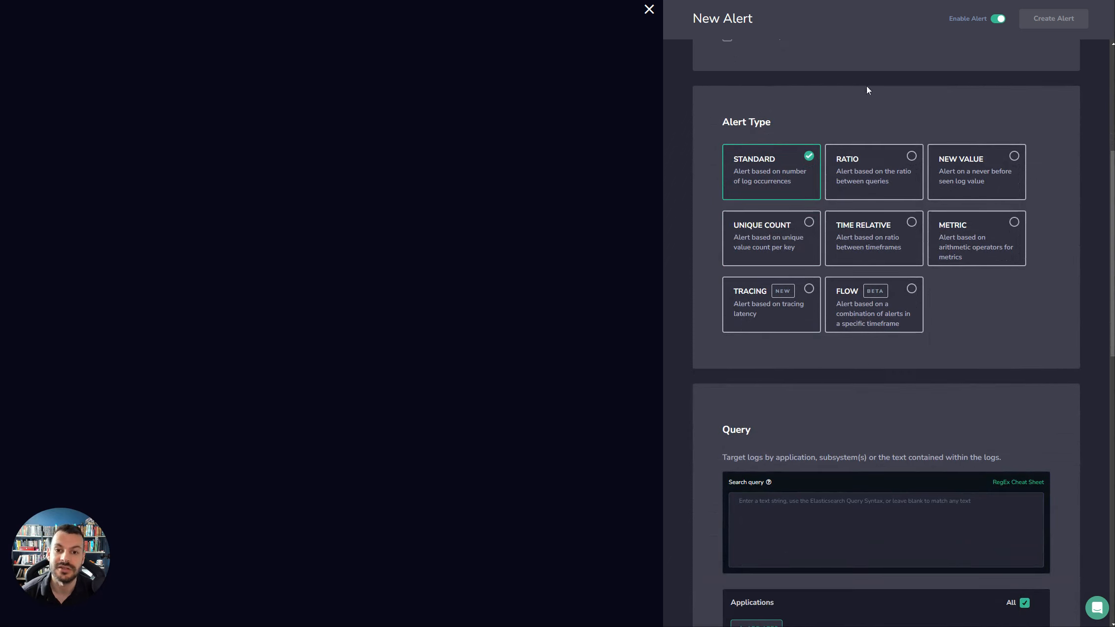
pyautogui.moveTo(1056, 182)
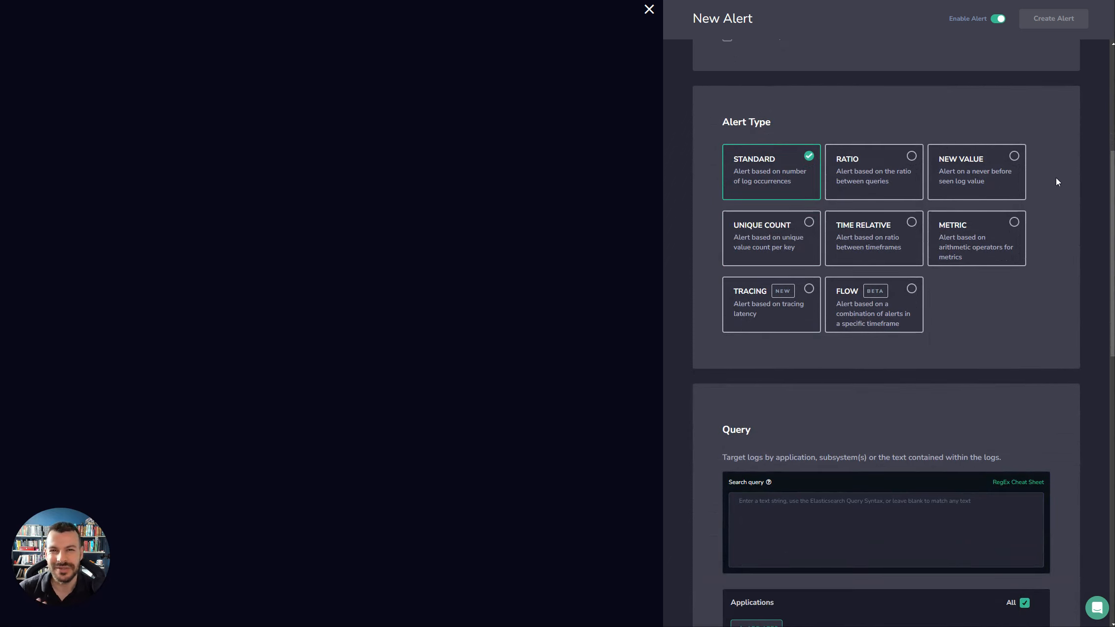
pyautogui.moveTo(779, 203)
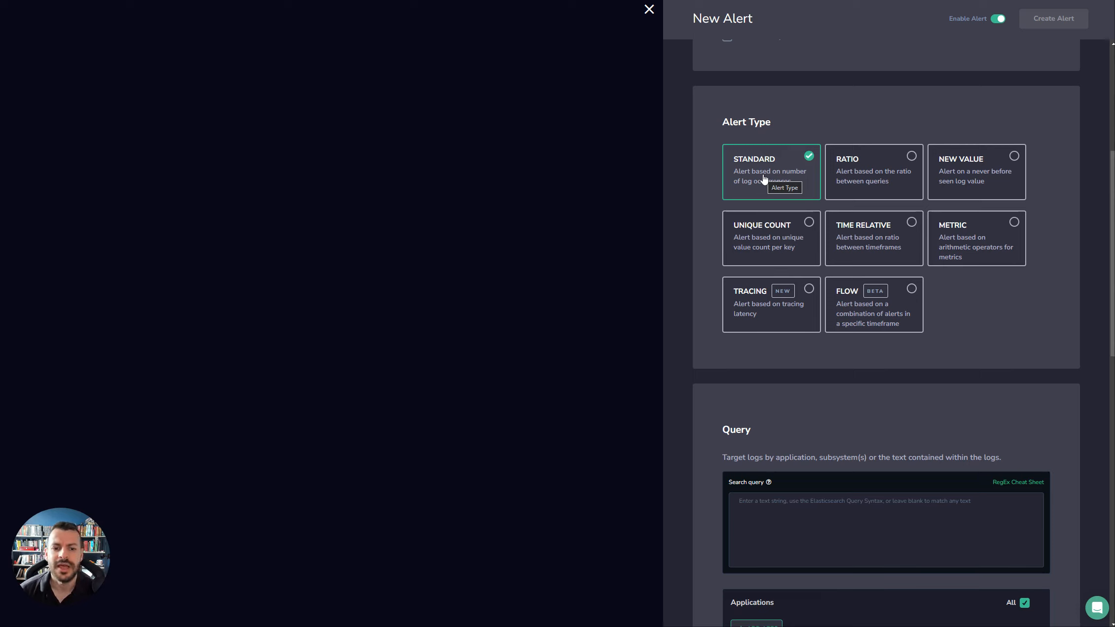
# Step: Select the Ratio alert type so the query becomes Query 1 with an alias
pyautogui.click(873, 171)
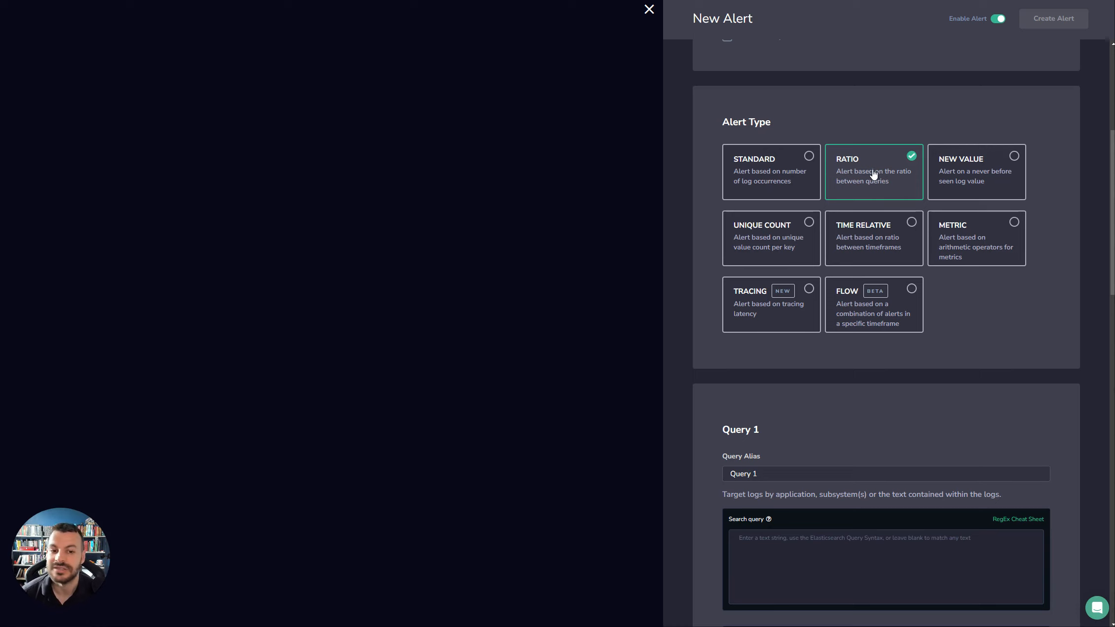
# Step: Switch to the New Value alert type and review its Conditions and Notification Groups
pyautogui.click(975, 170)
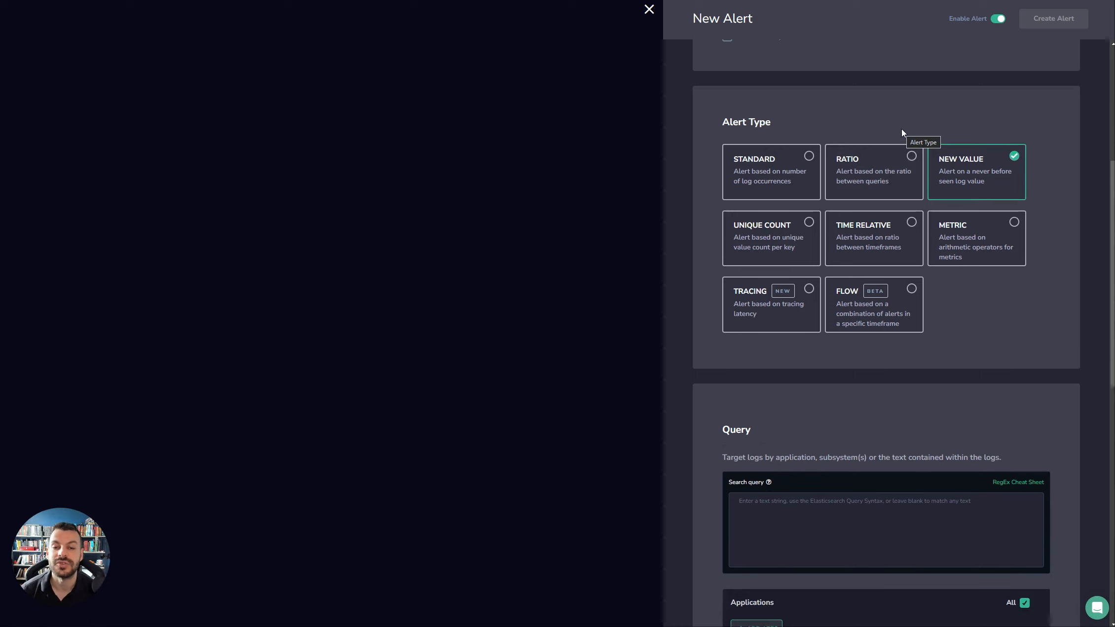
pyautogui.moveTo(952, 117)
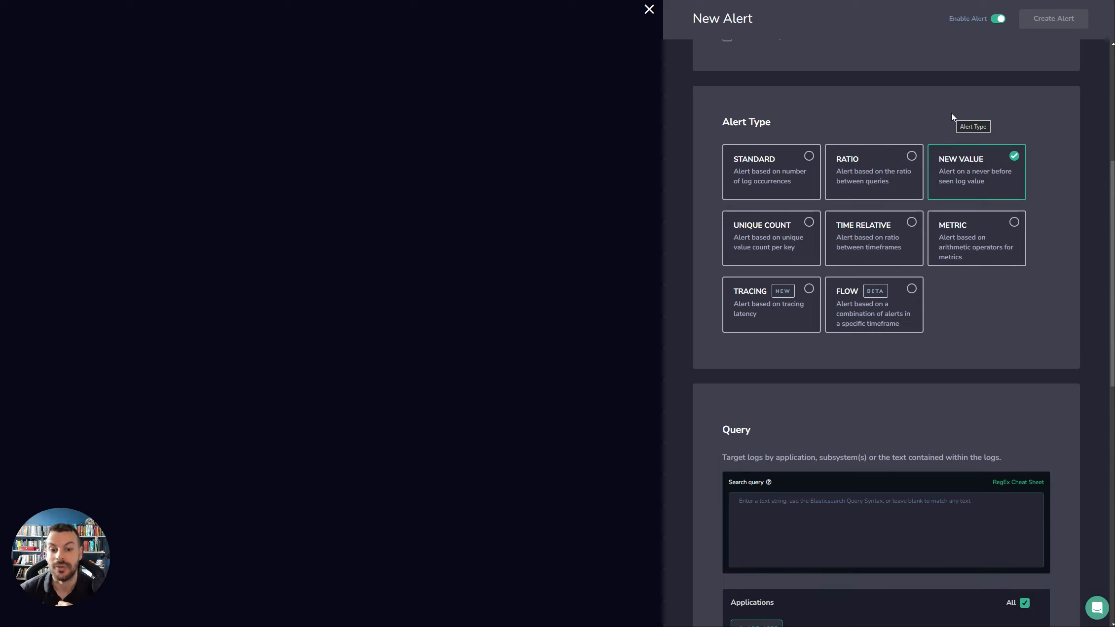
pyautogui.scroll(-3)
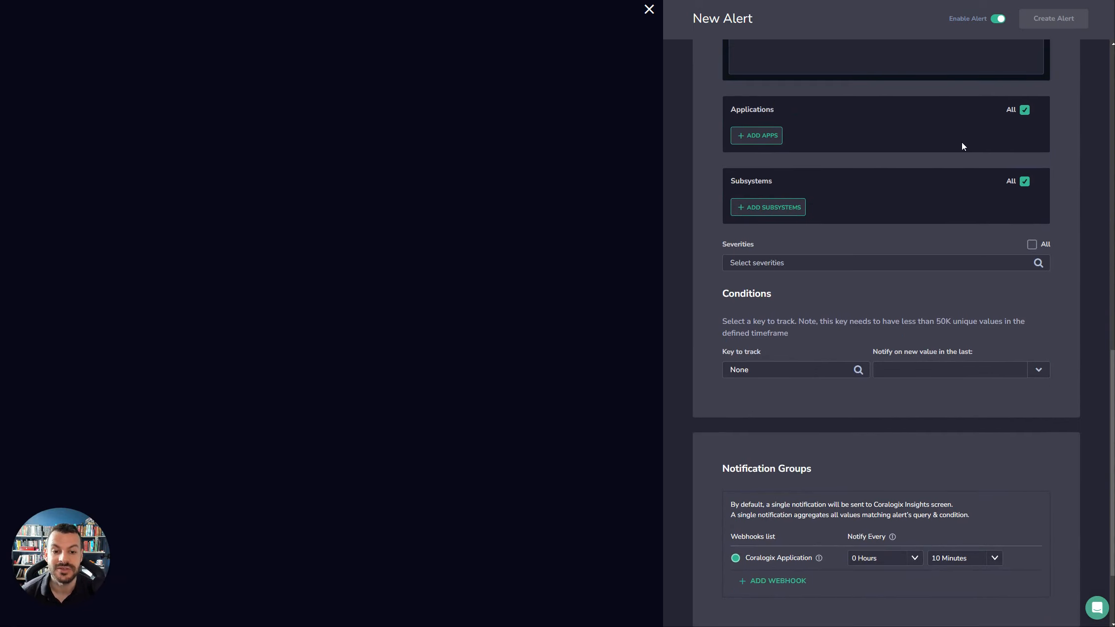
pyautogui.scroll(3)
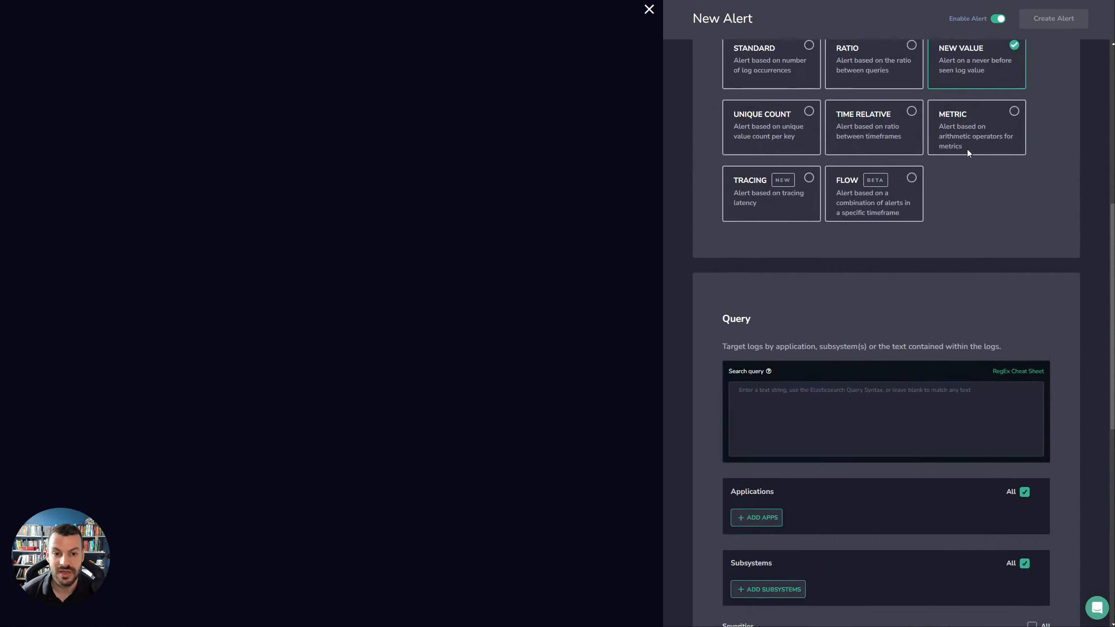
pyautogui.scroll(3)
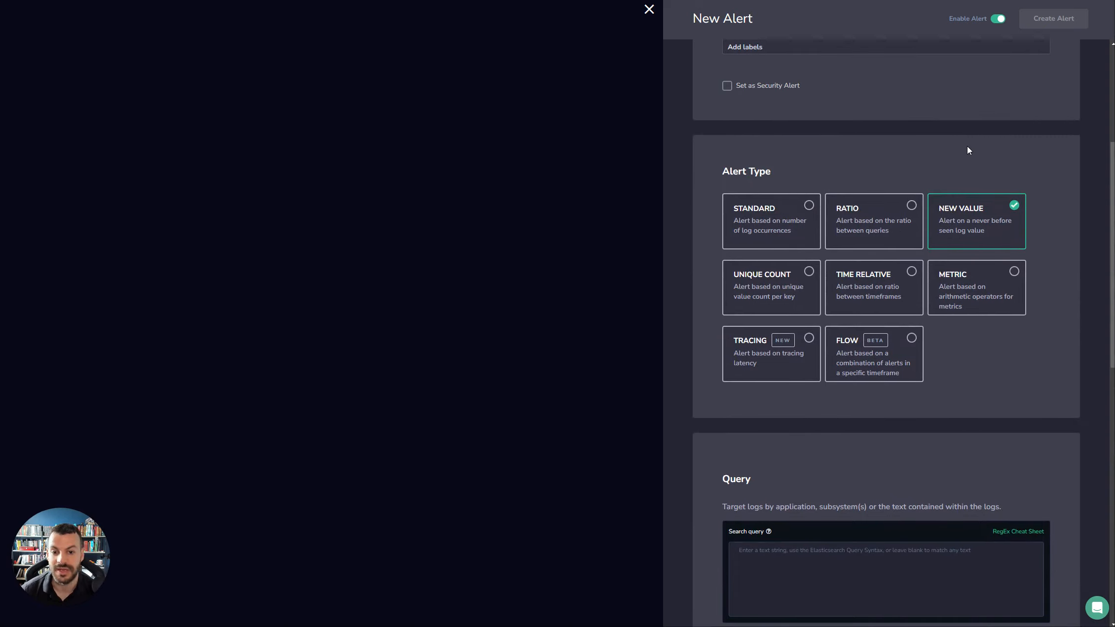
# Step: Make a Unique Count alert on coralogix.metadata.applicationName, max 16 values in 30 minutes
pyautogui.click(770, 287)
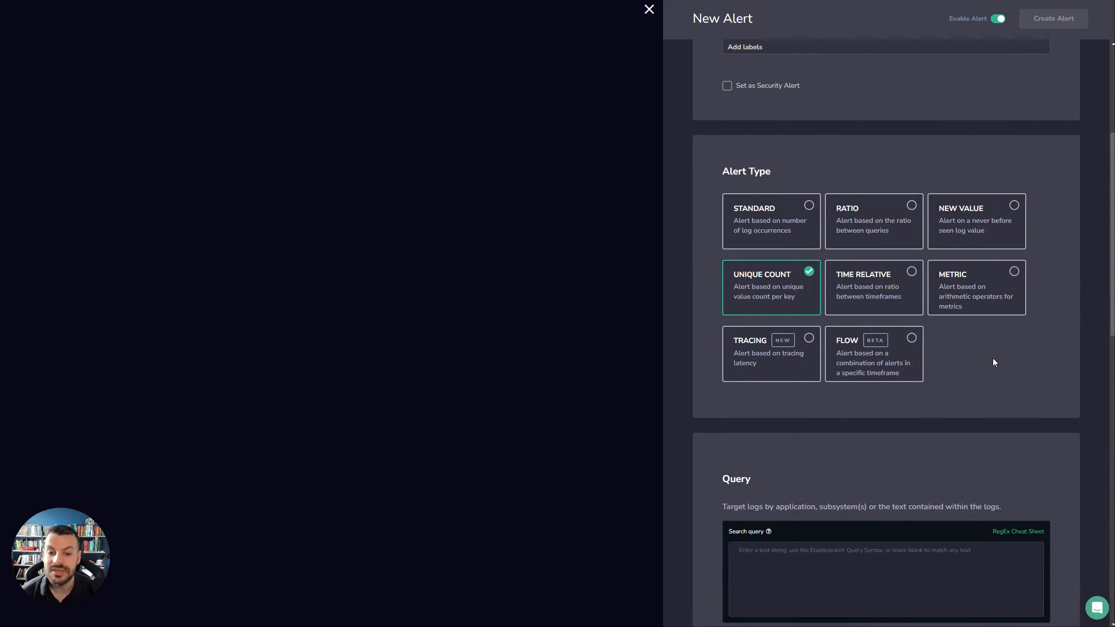
pyautogui.moveTo(994, 363)
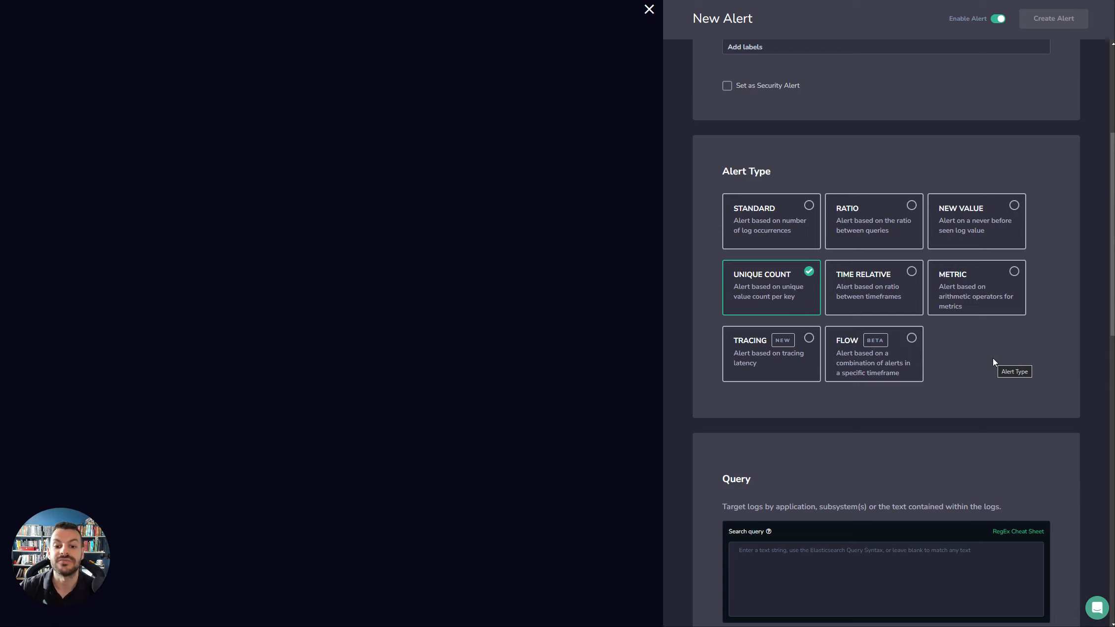
pyautogui.scroll(-3)
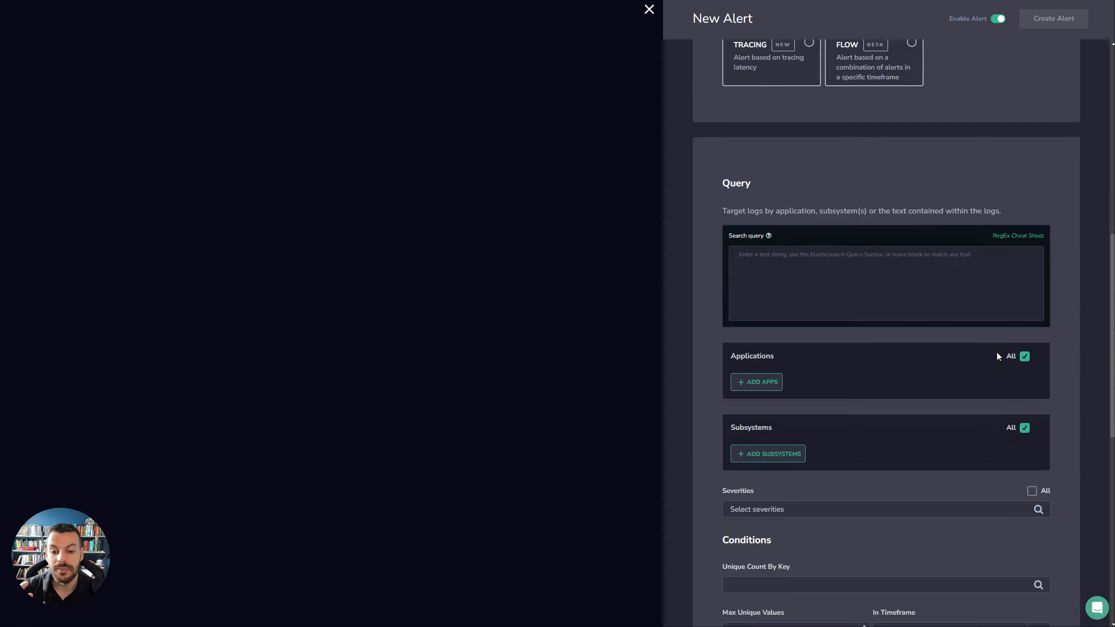
pyautogui.click(881, 585)
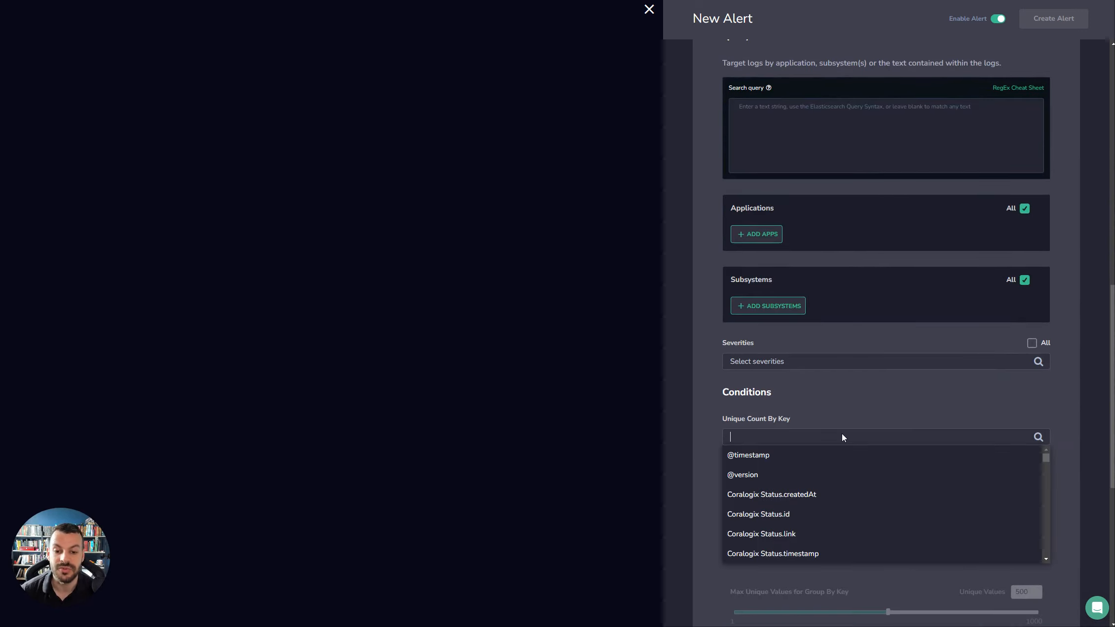
pyautogui.scroll(-3)
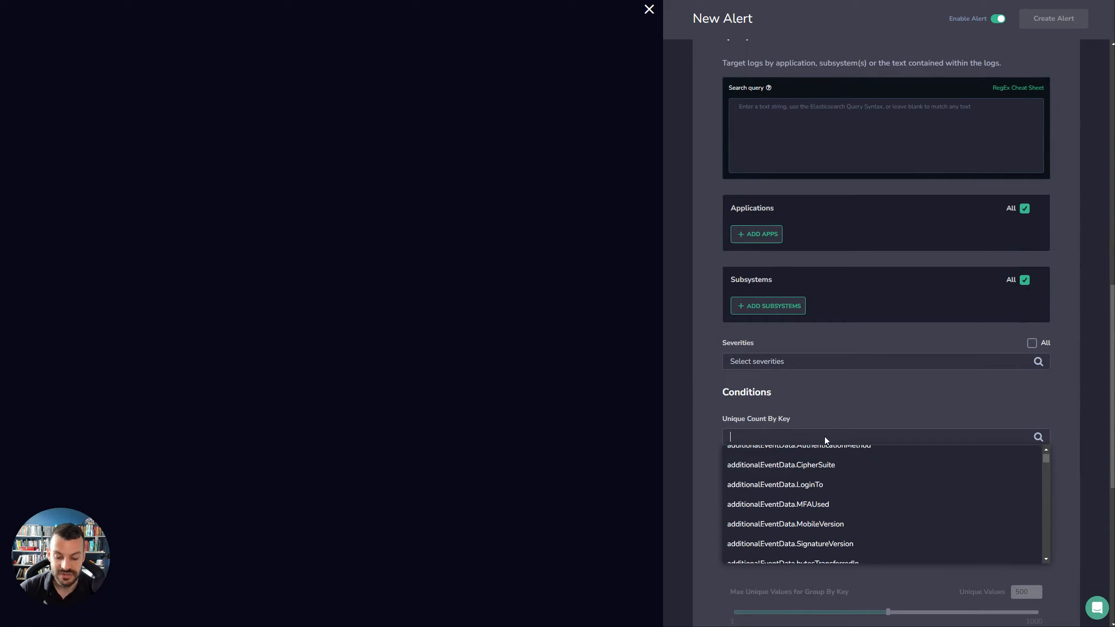
pyautogui.write('applicationName')
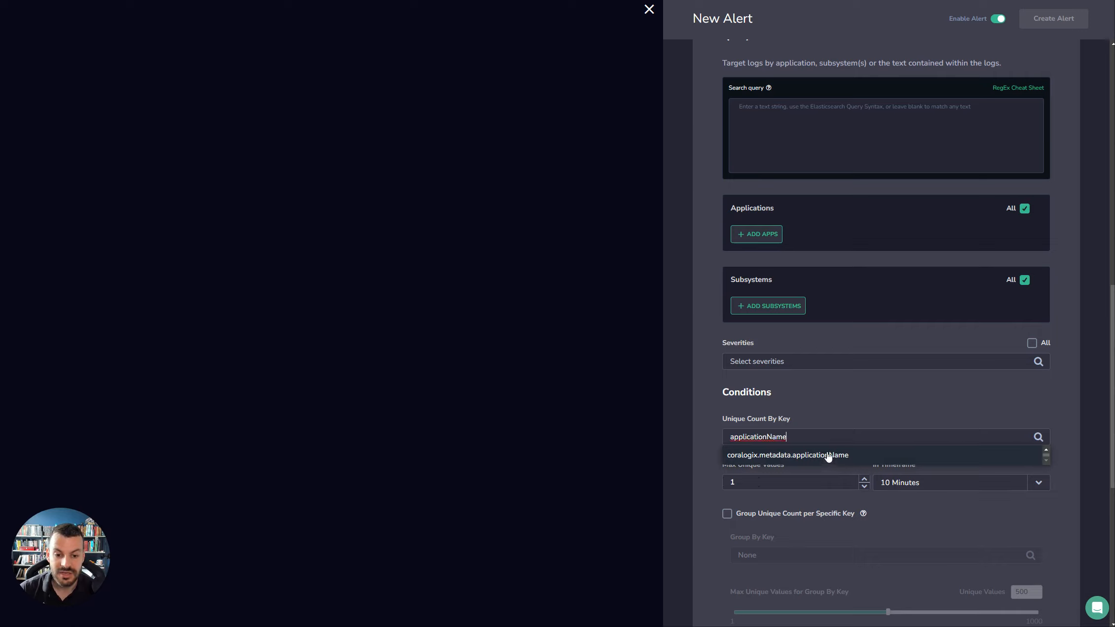
pyautogui.click(787, 455)
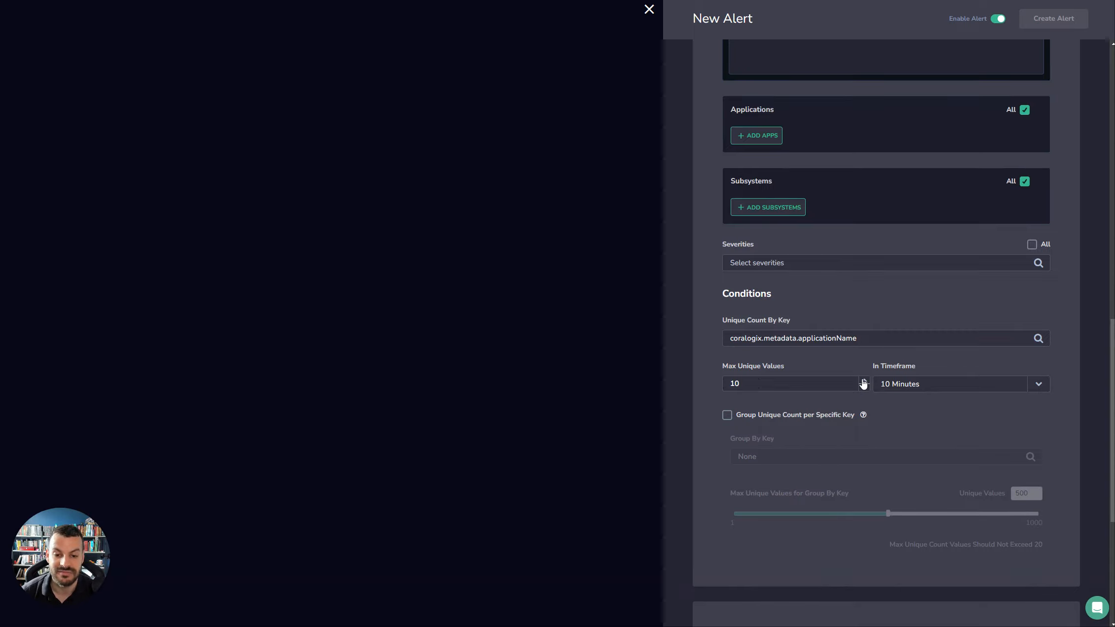
pyautogui.click(1037, 384)
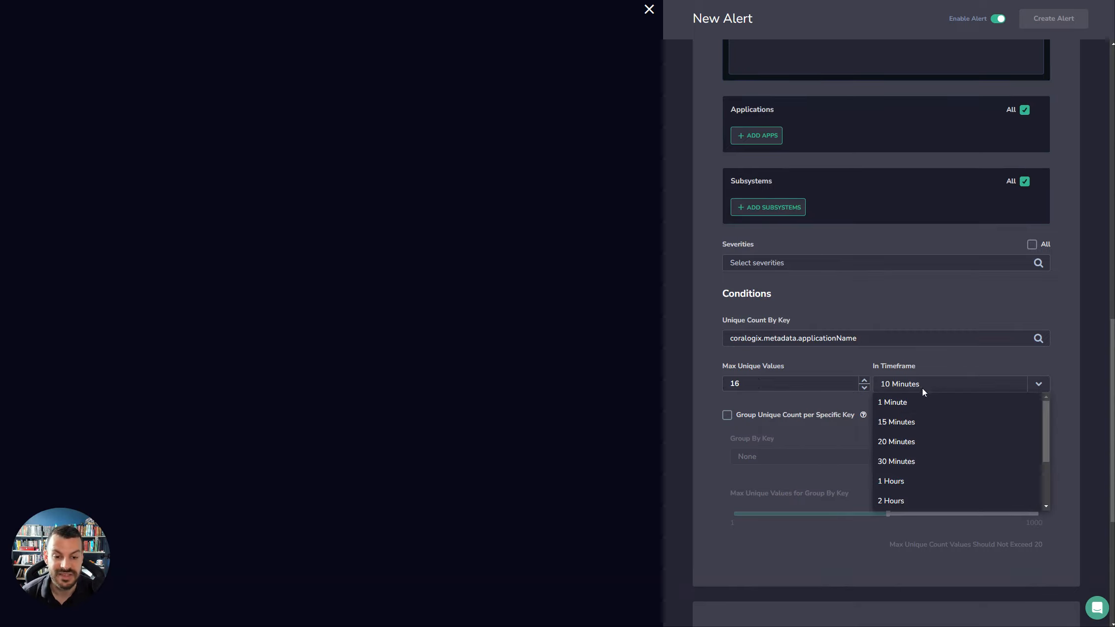
pyautogui.click(895, 461)
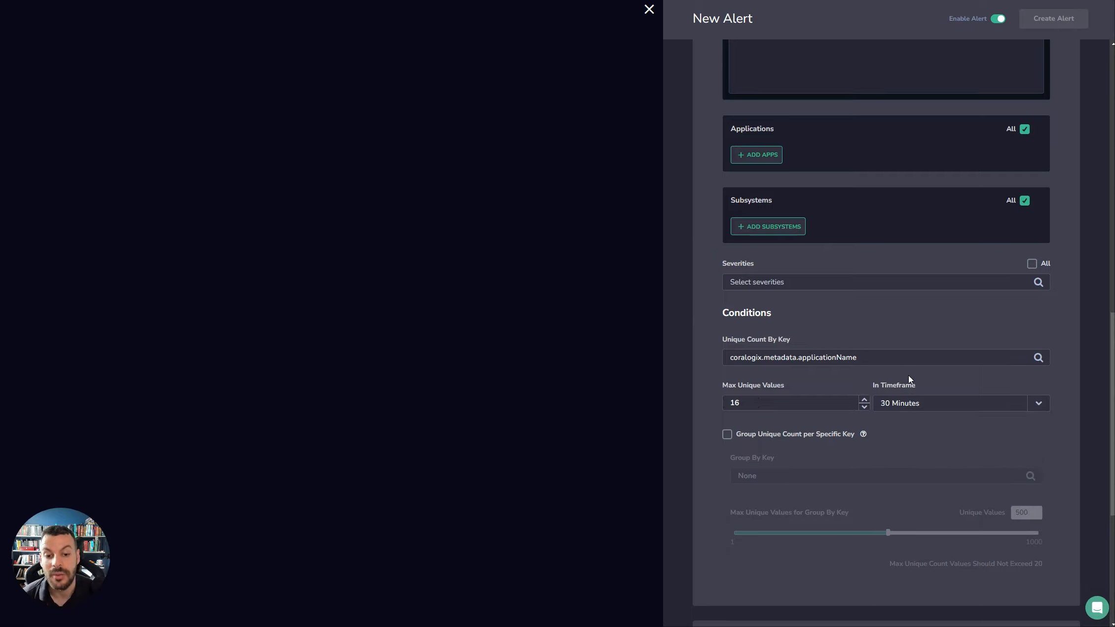
pyautogui.scroll(3)
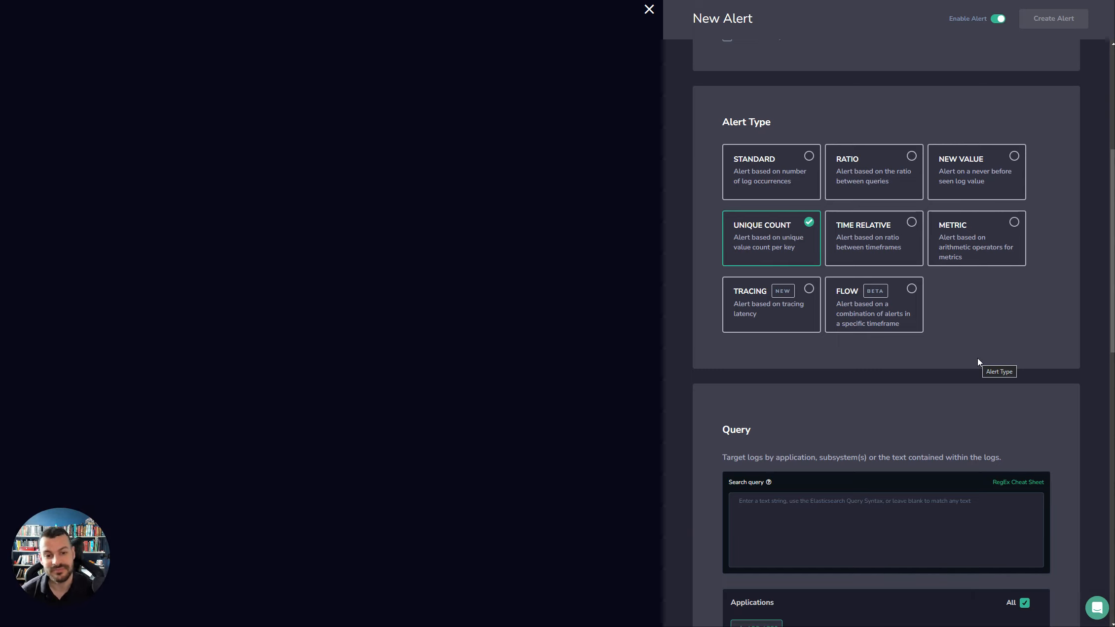
# Step: Make a Time Relative alert triggering at more than 200 versus the previous hour
pyautogui.click(873, 238)
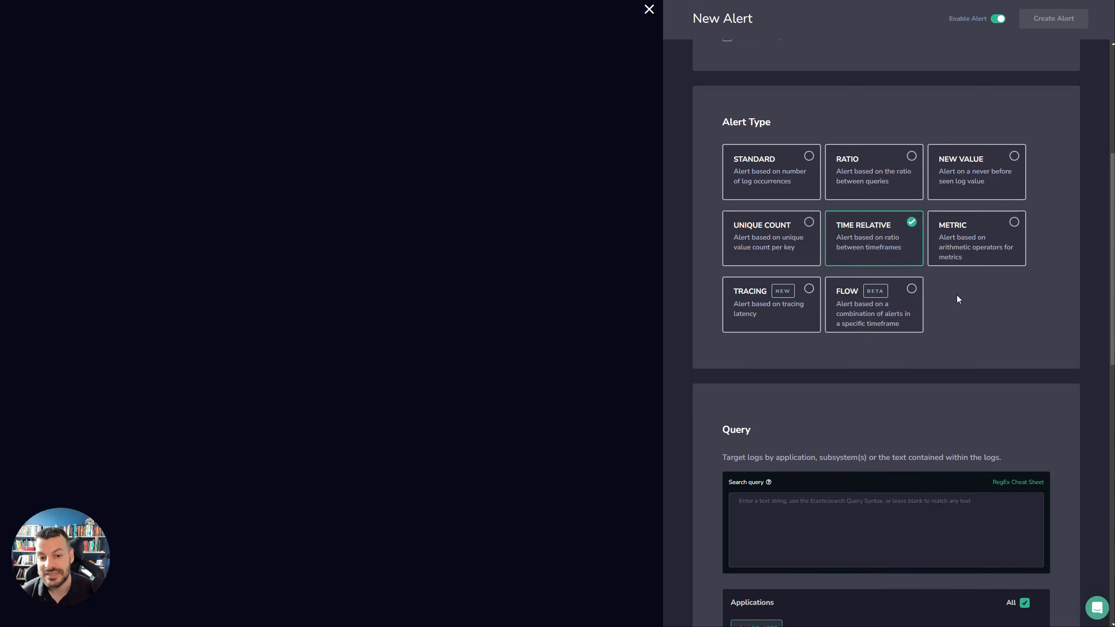
pyautogui.scroll(-3)
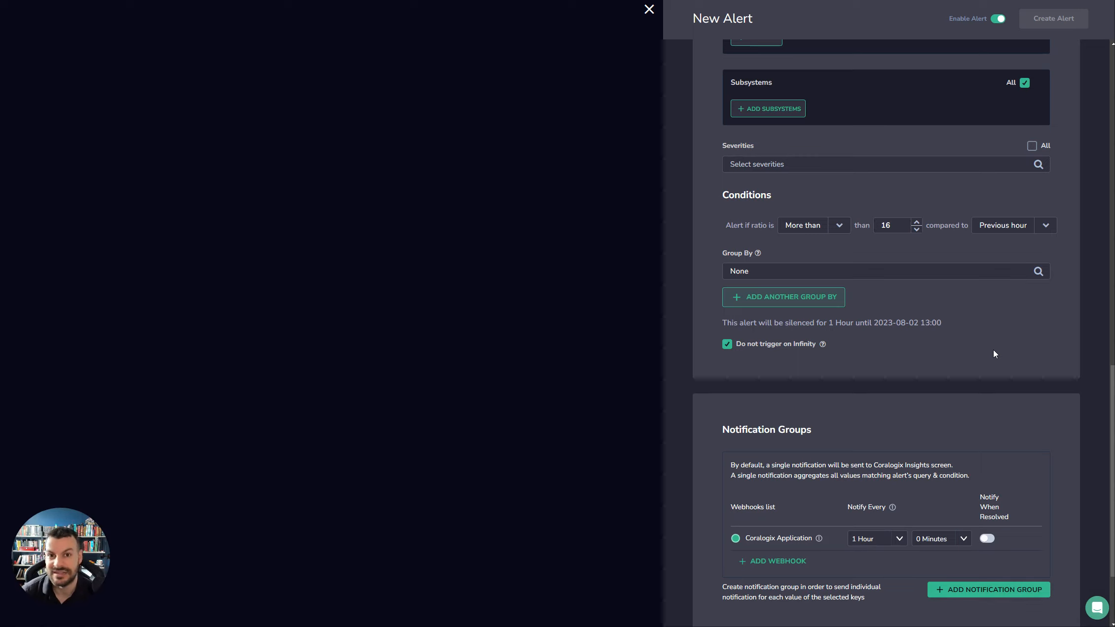
pyautogui.moveTo(827, 297)
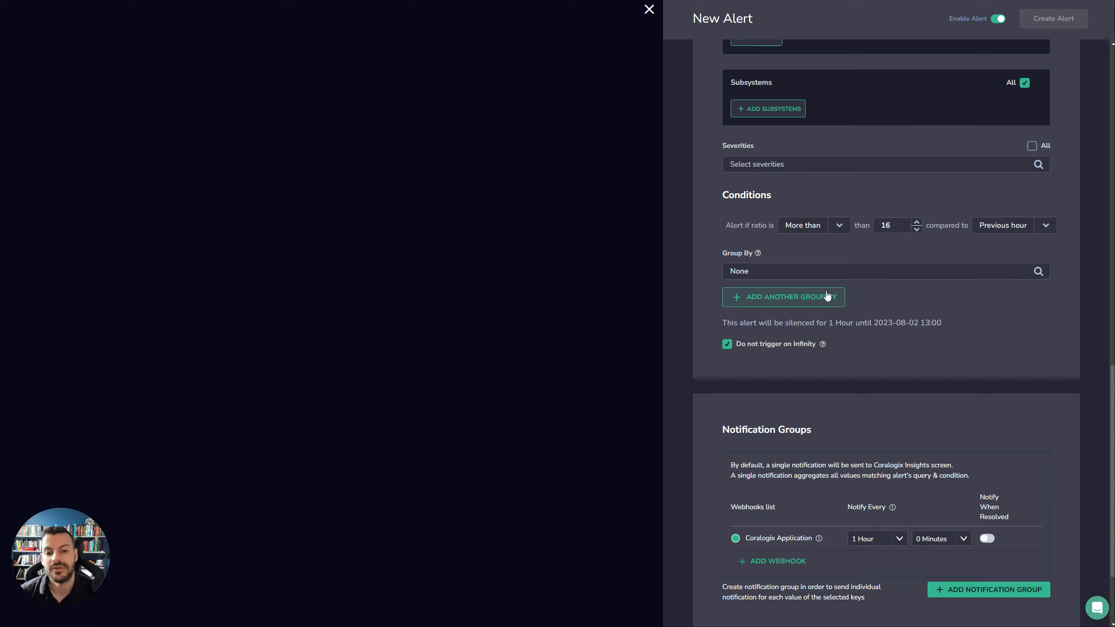
pyautogui.write('200')
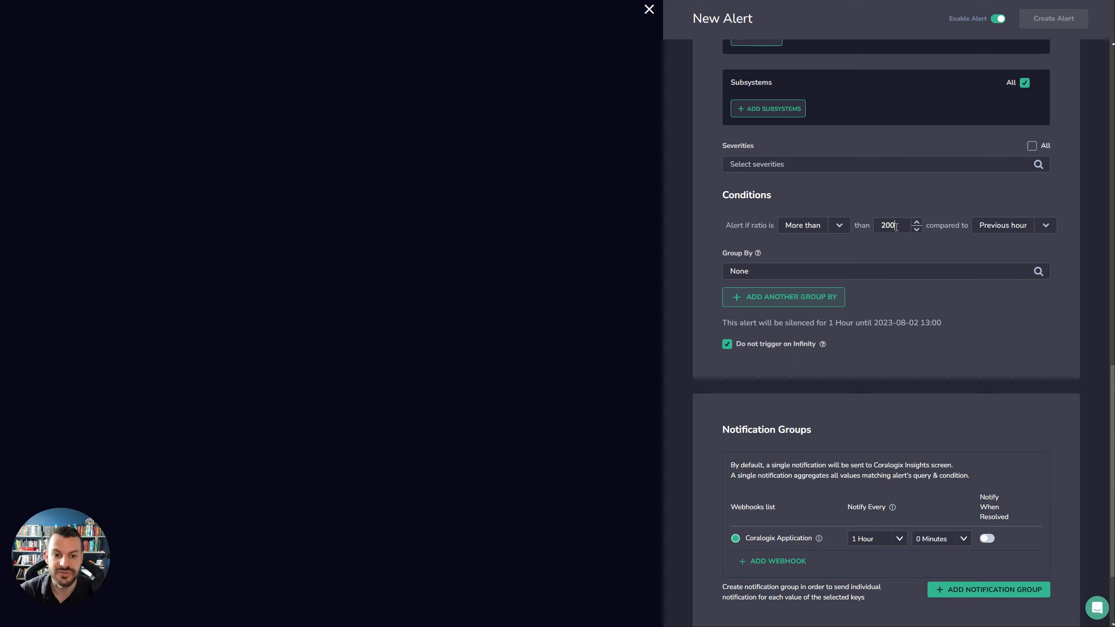
pyautogui.click(838, 226)
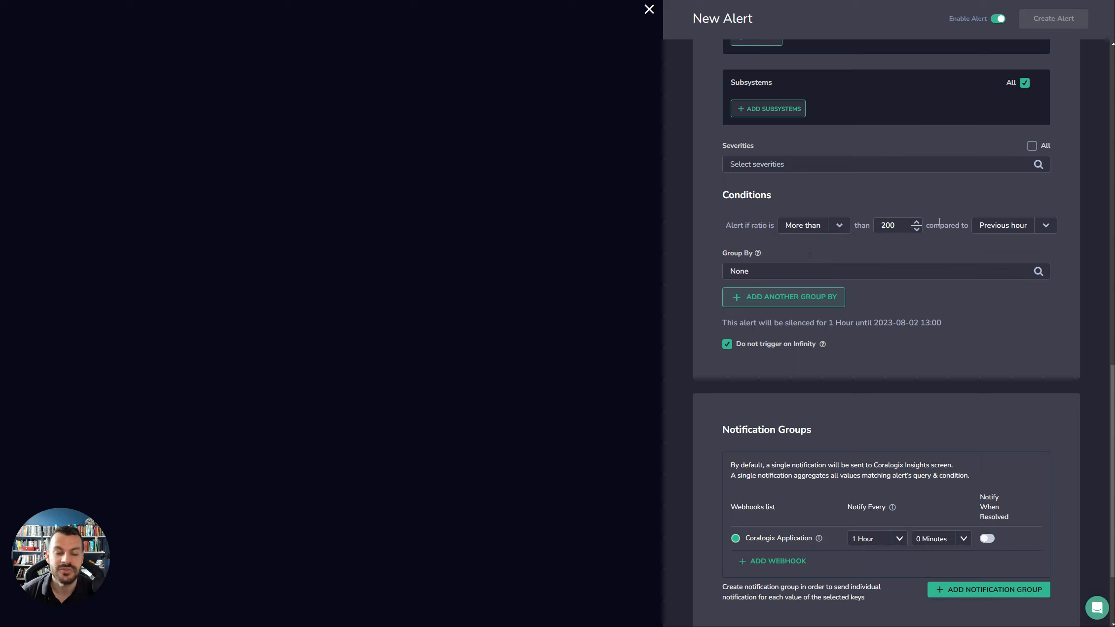
pyautogui.moveTo(926, 268)
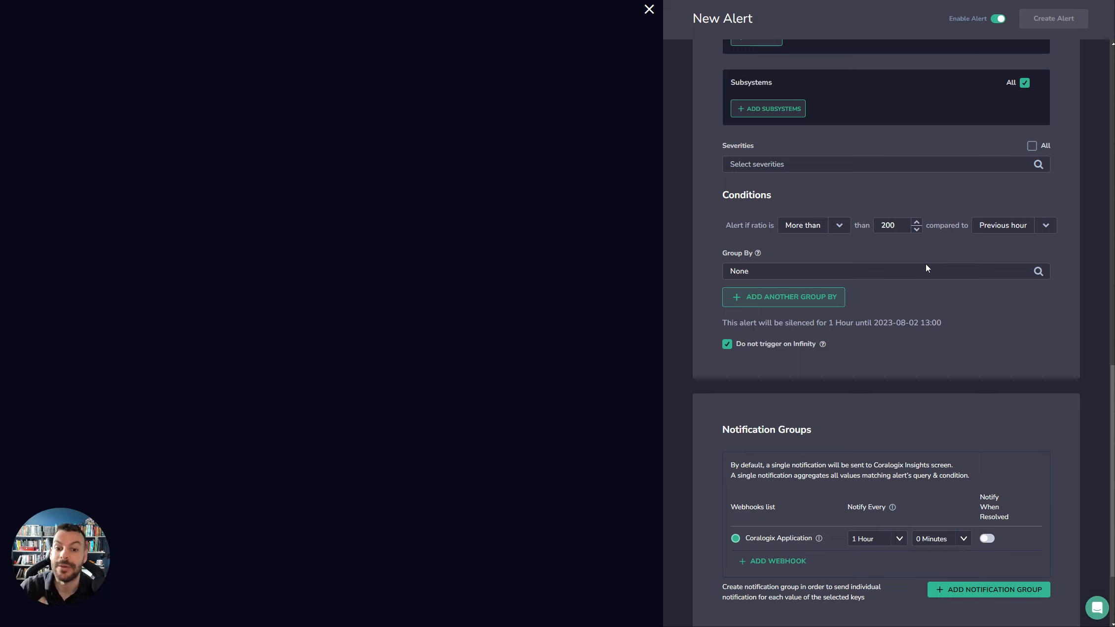
pyautogui.moveTo(906, 350)
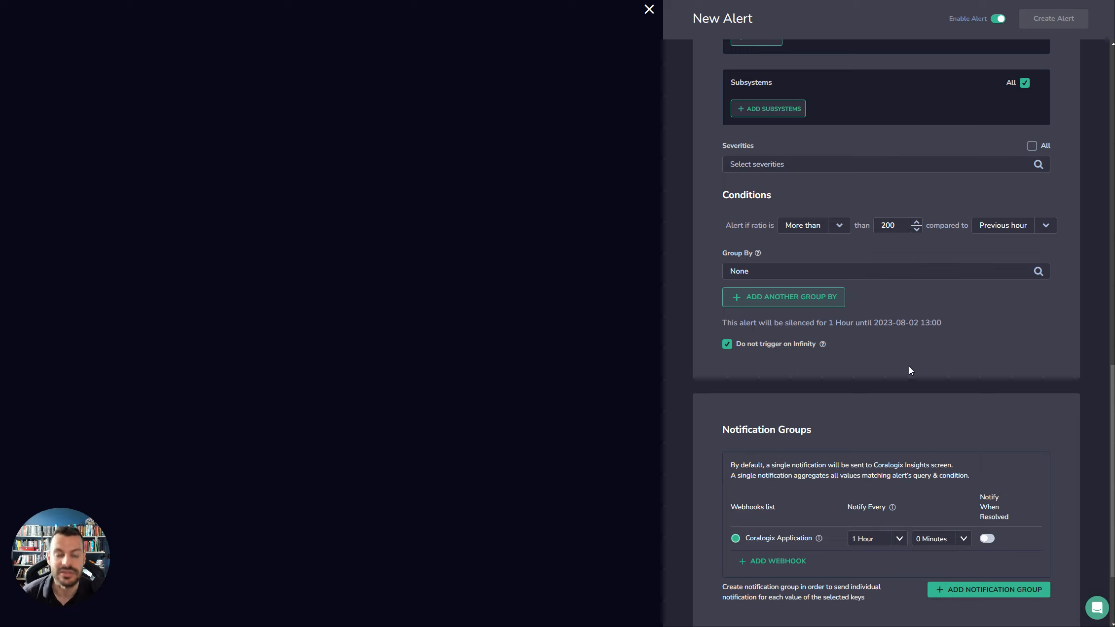
pyautogui.scroll(3)
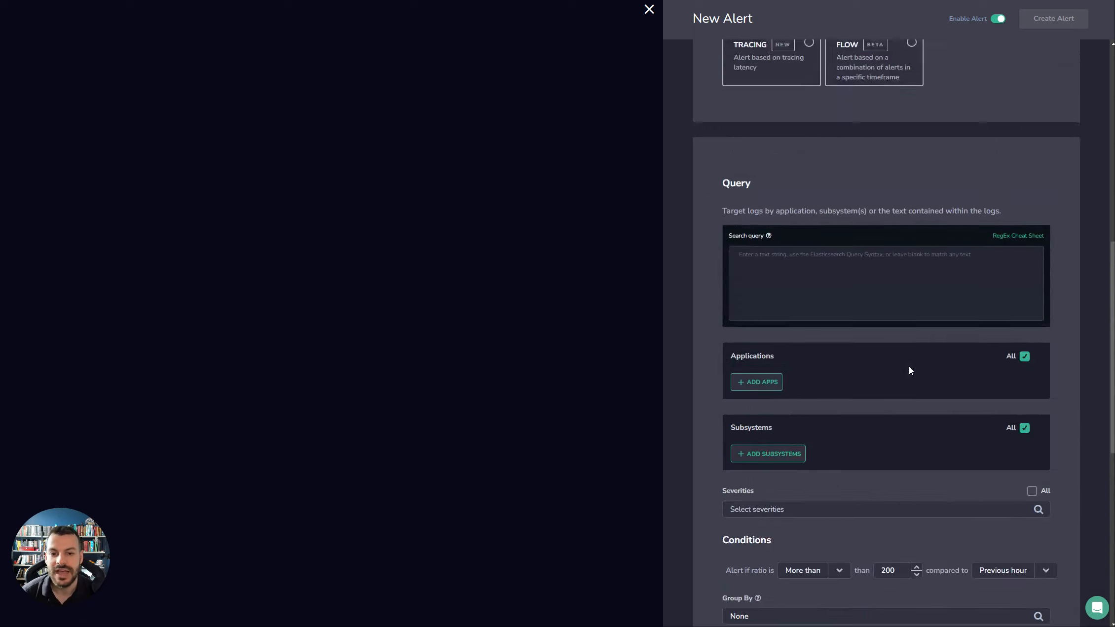
pyautogui.scroll(3)
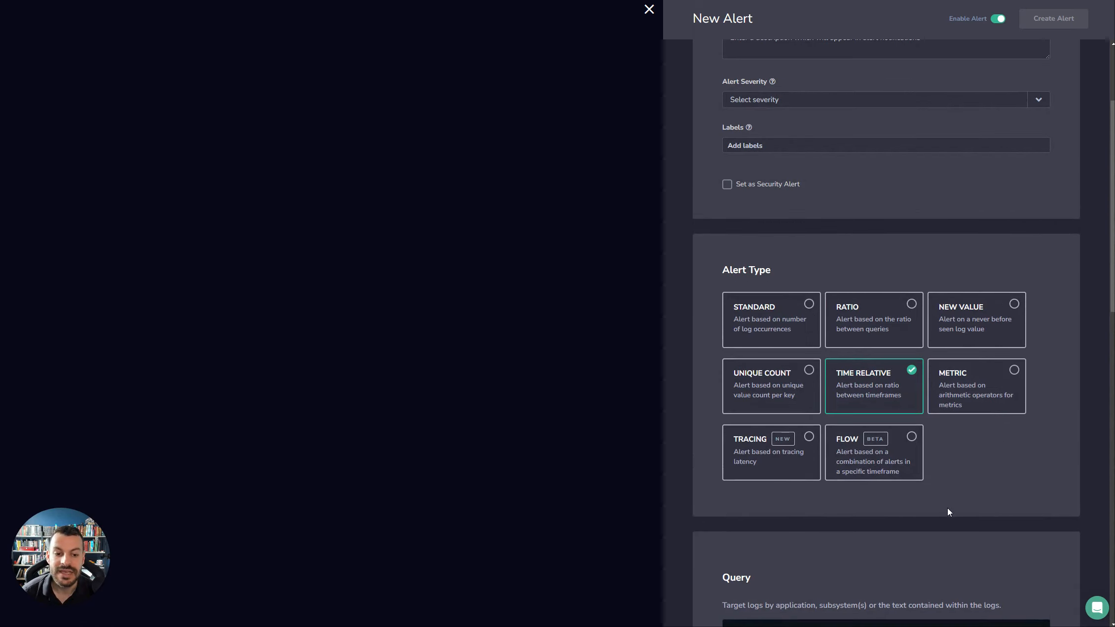
# Step: Set a Metric condition of value 10 for over 10%, then switch to Tracing
pyautogui.click(976, 386)
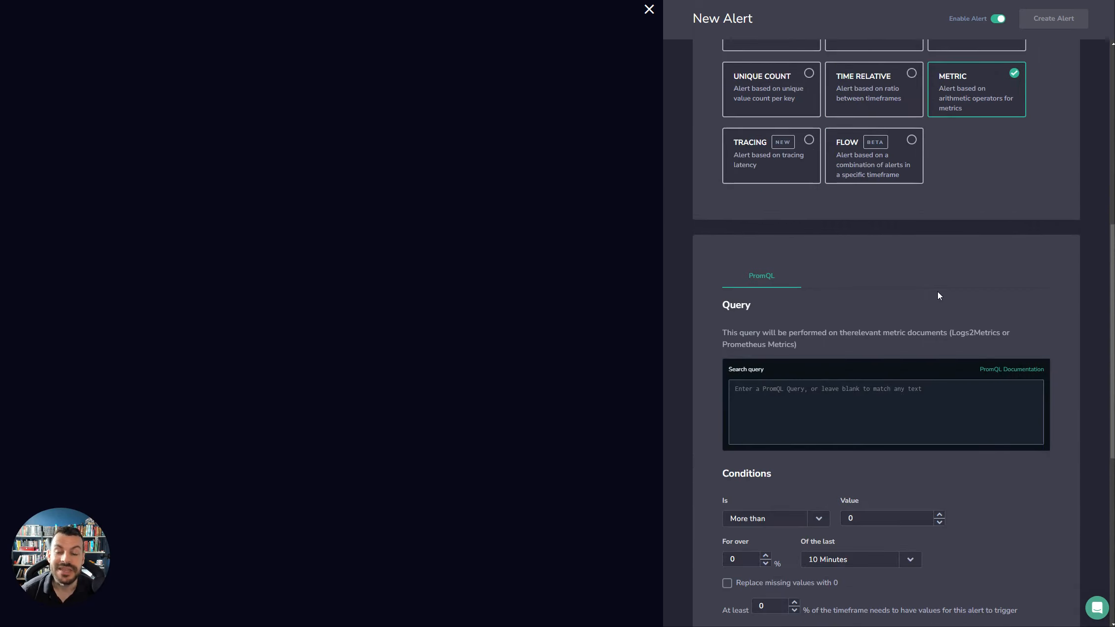
pyautogui.scroll(-3)
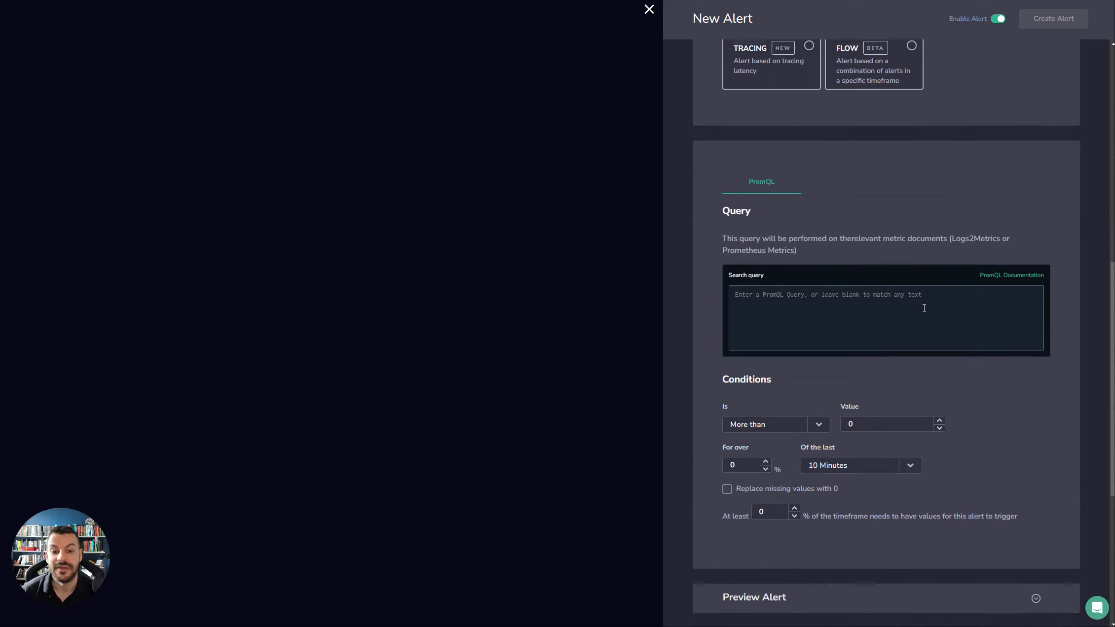
pyautogui.scroll(3)
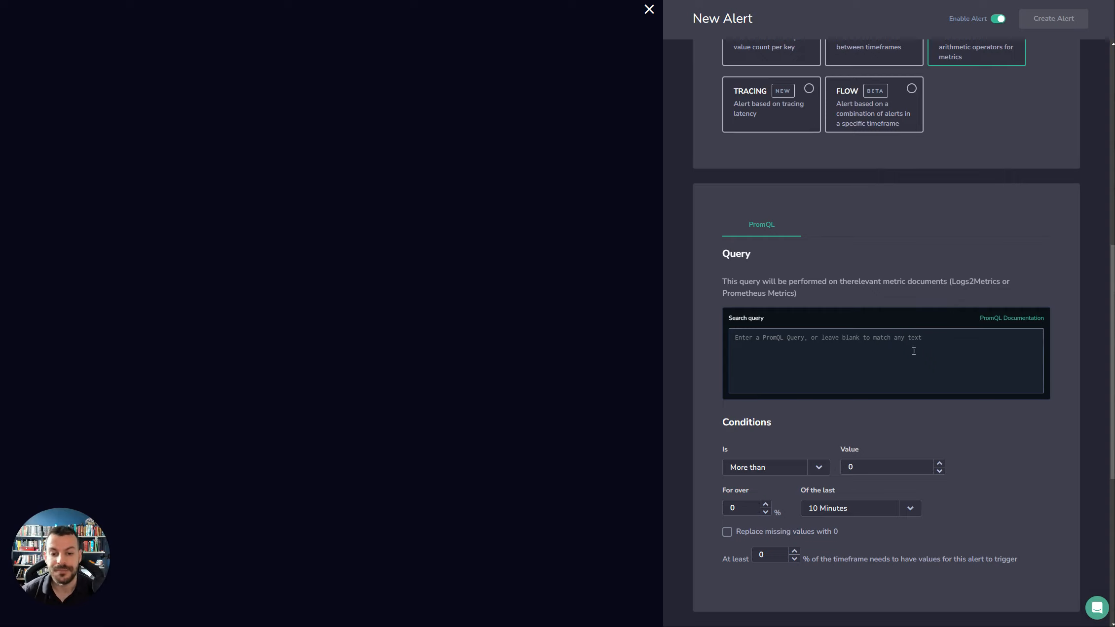
pyautogui.scroll(-3)
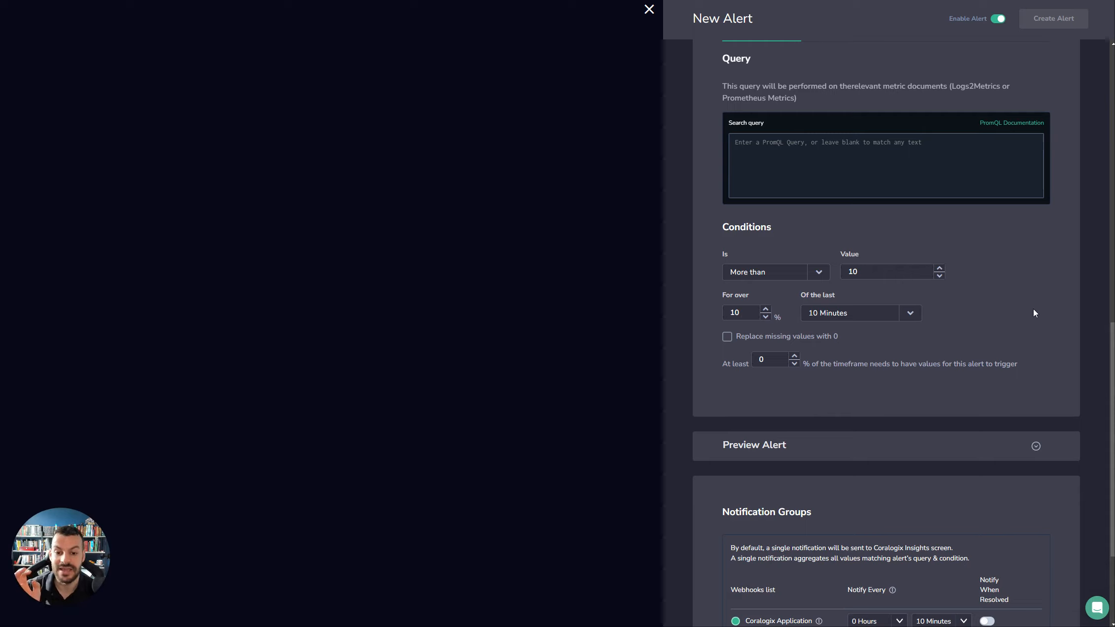
pyautogui.moveTo(1023, 306)
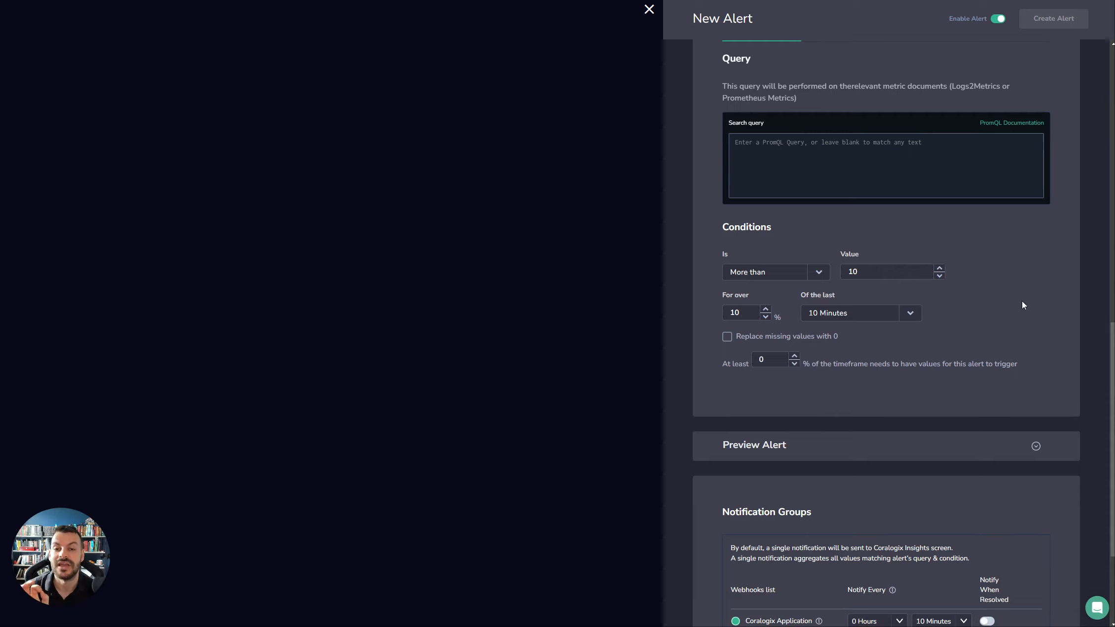
pyautogui.moveTo(942, 298)
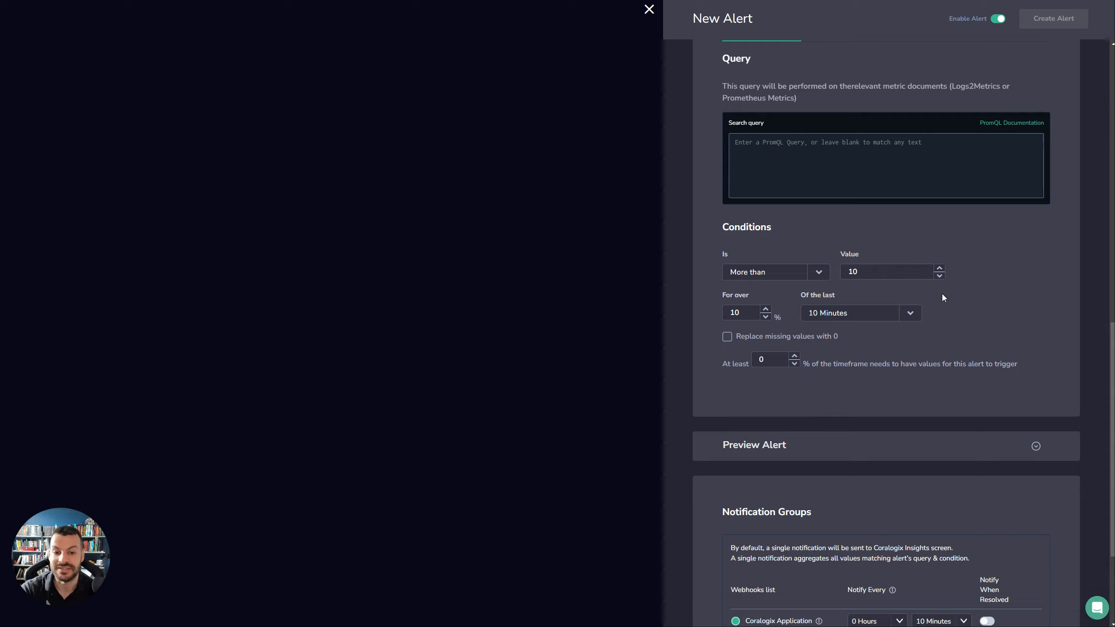
pyautogui.moveTo(945, 294)
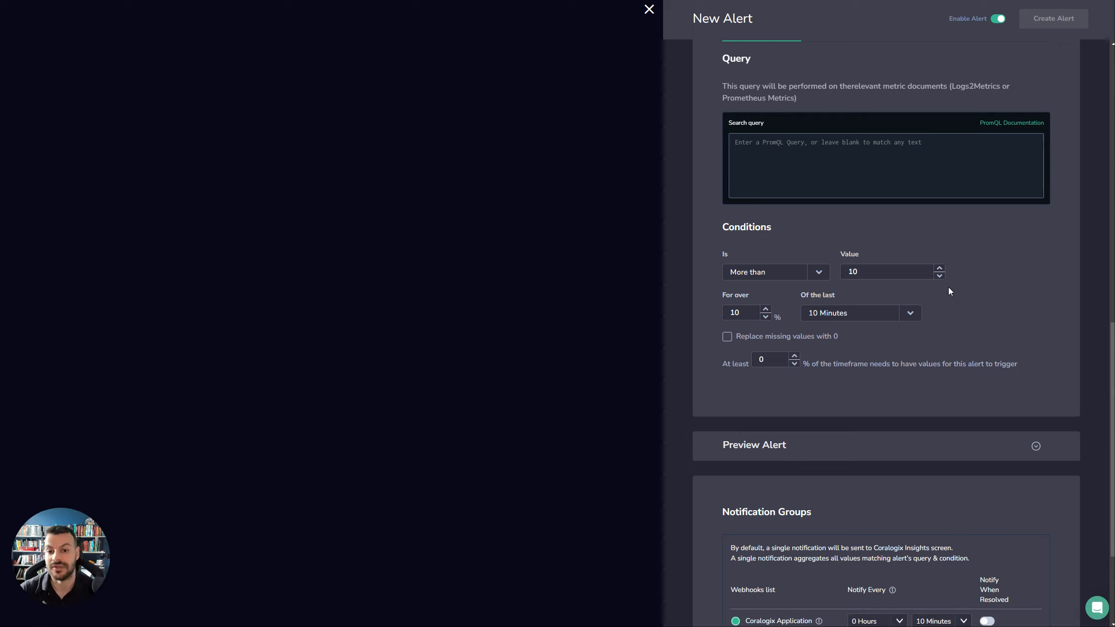
pyautogui.scroll(3)
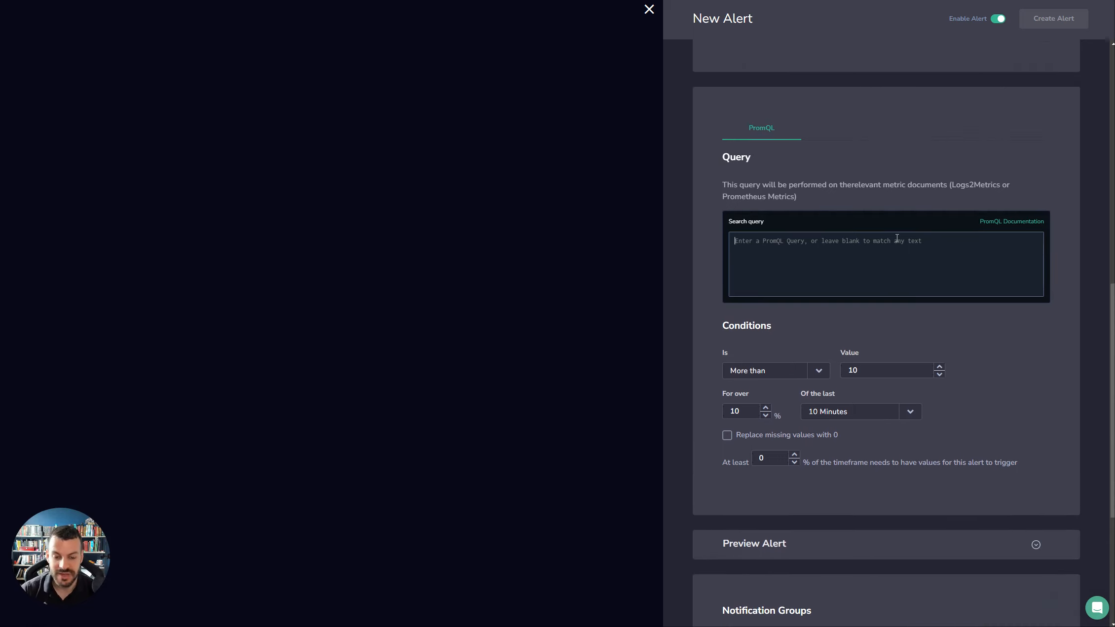
pyautogui.write('load_')
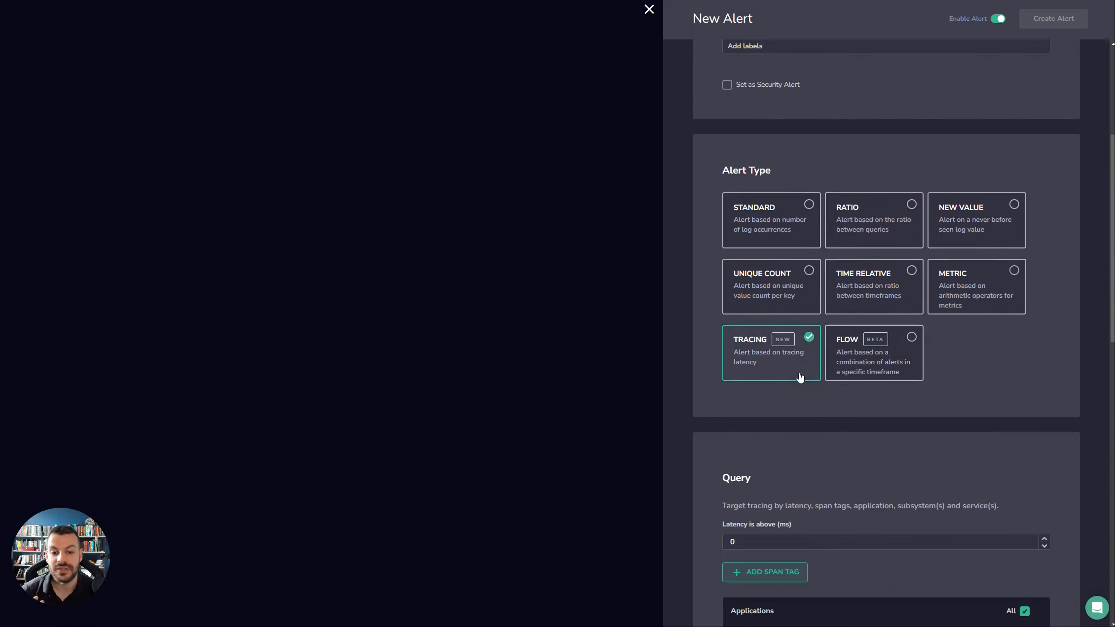
# Step: Target latency above 500 ms, firing on more than 500 spans within 10 minutes
pyautogui.scroll(-3)
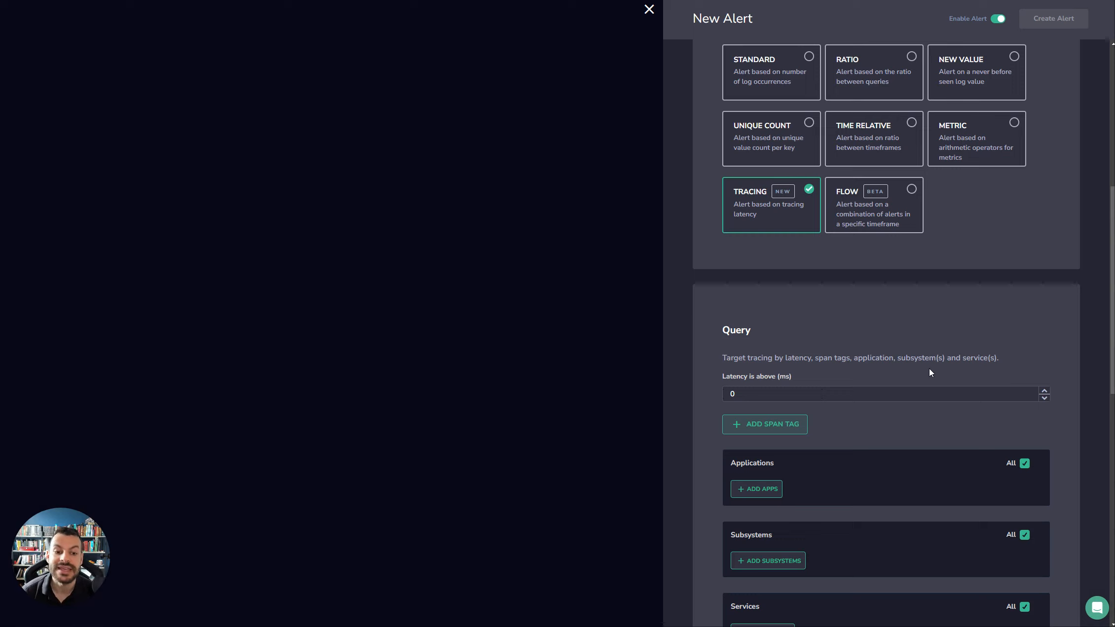
pyautogui.scroll(-3)
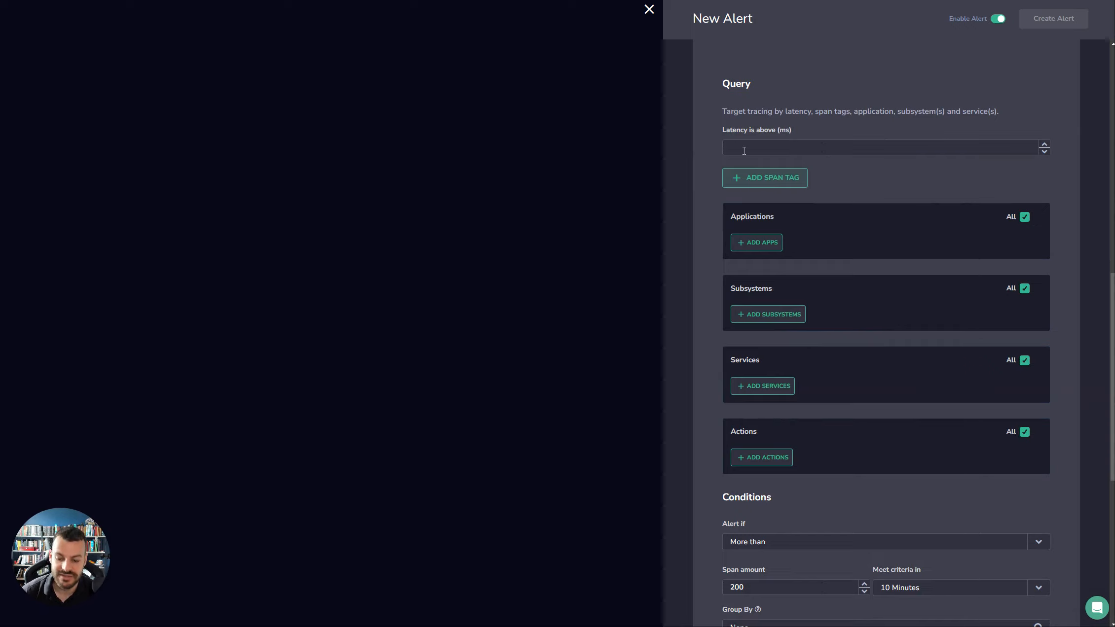
pyautogui.write('501')
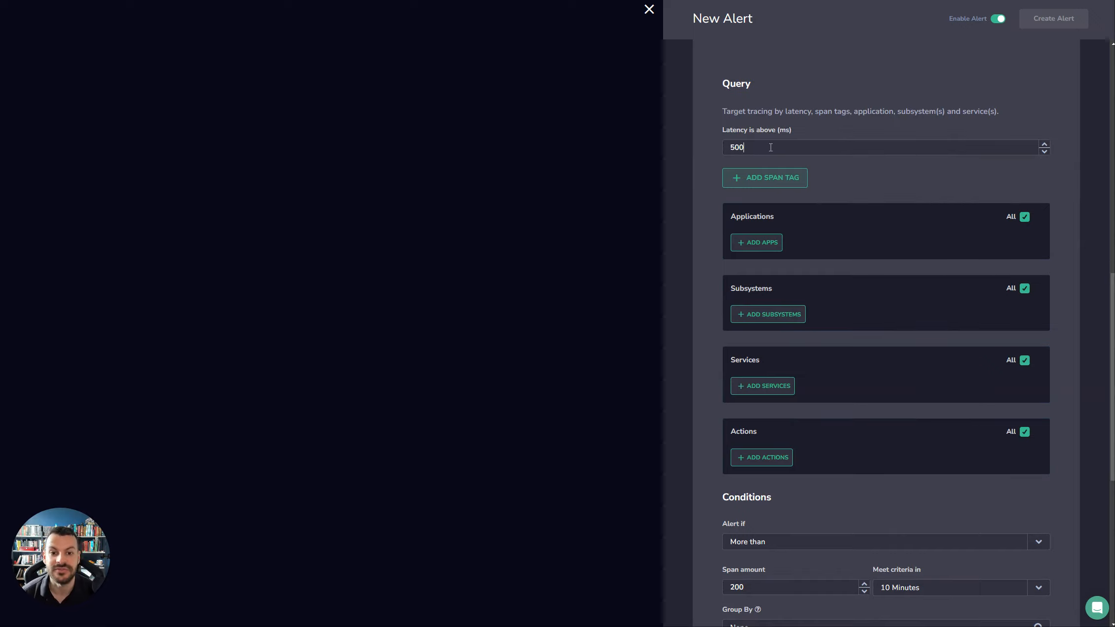
pyautogui.scroll(-3)
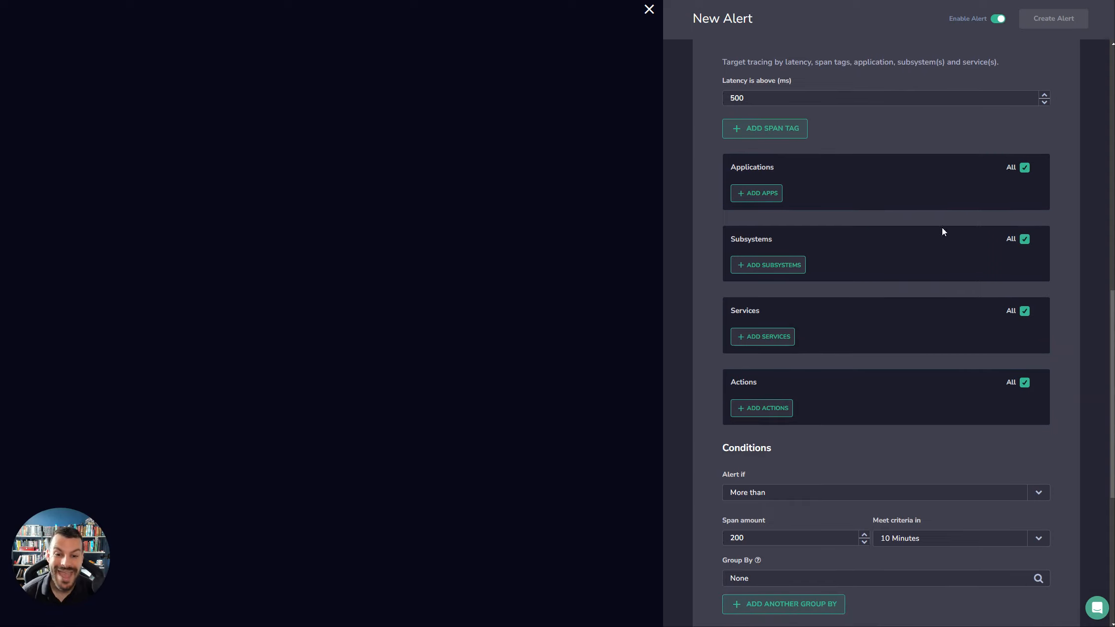
pyautogui.scroll(-3)
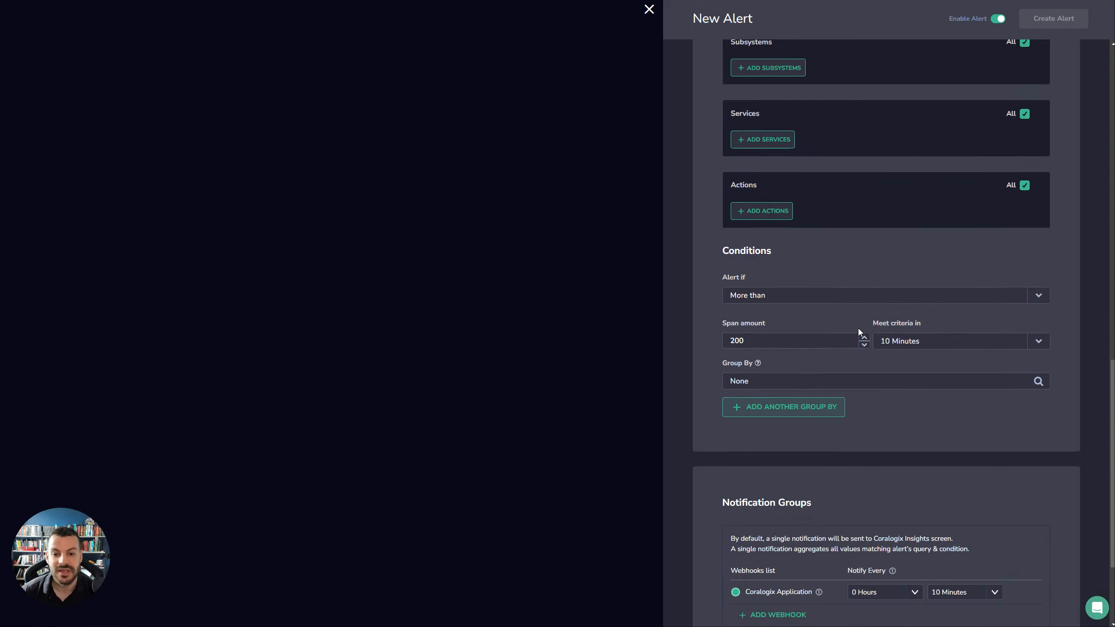
pyautogui.moveTo(782, 332)
pyautogui.write('5')
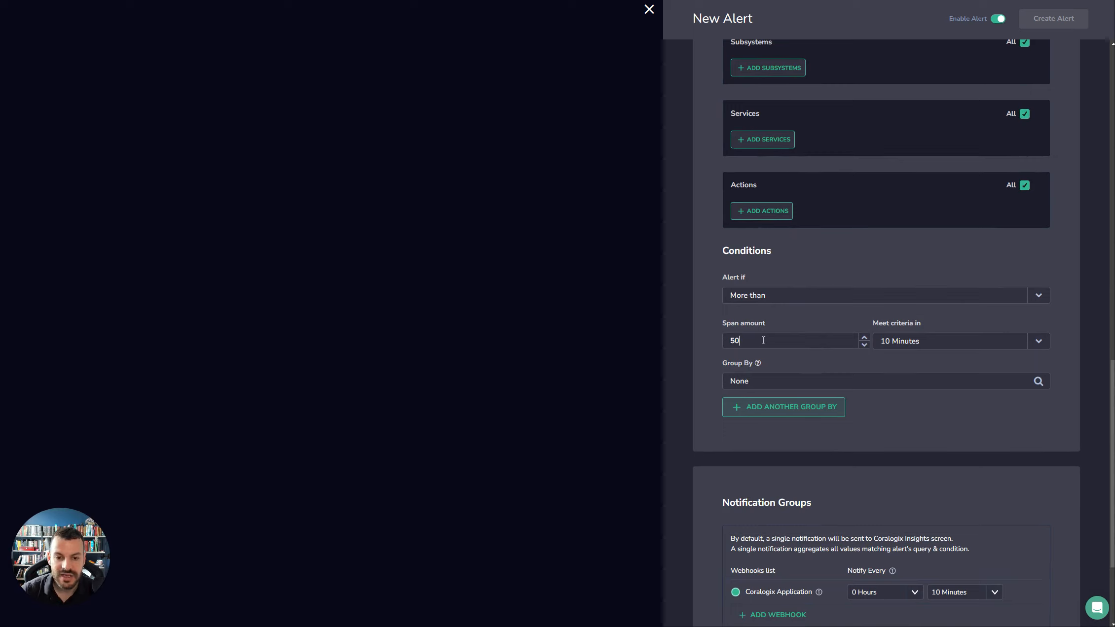
pyautogui.write('0')
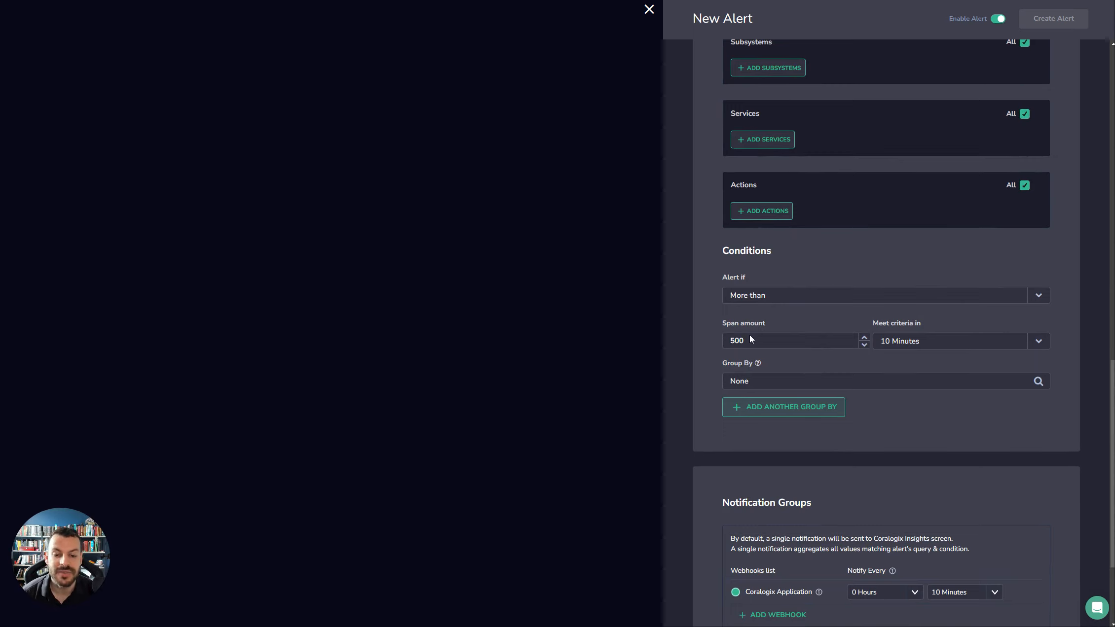
pyautogui.moveTo(915, 370)
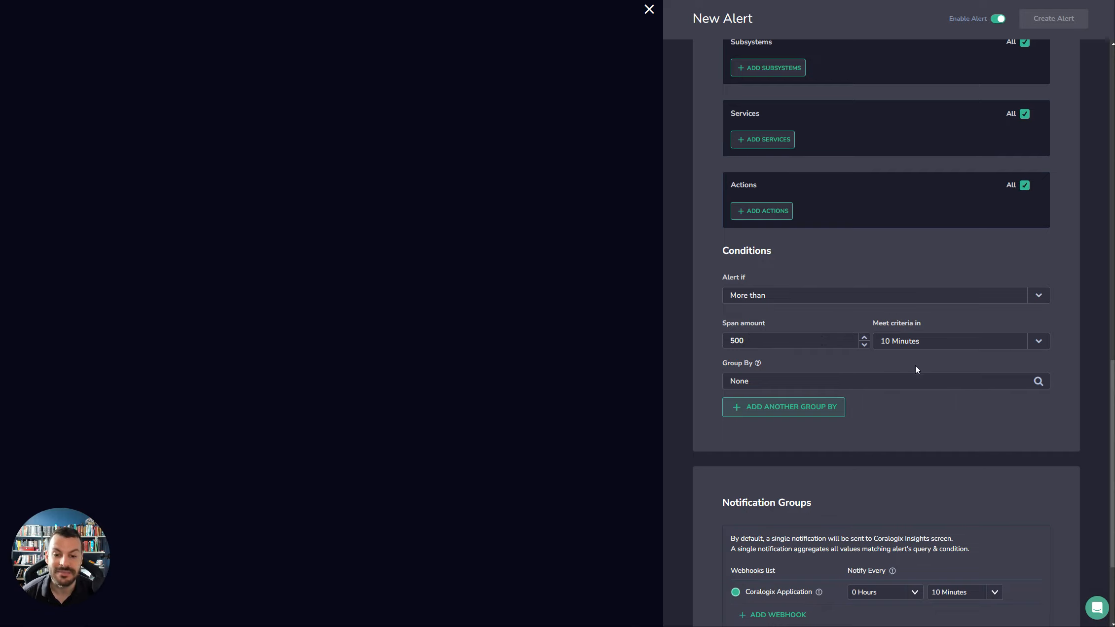
pyautogui.moveTo(810, 330)
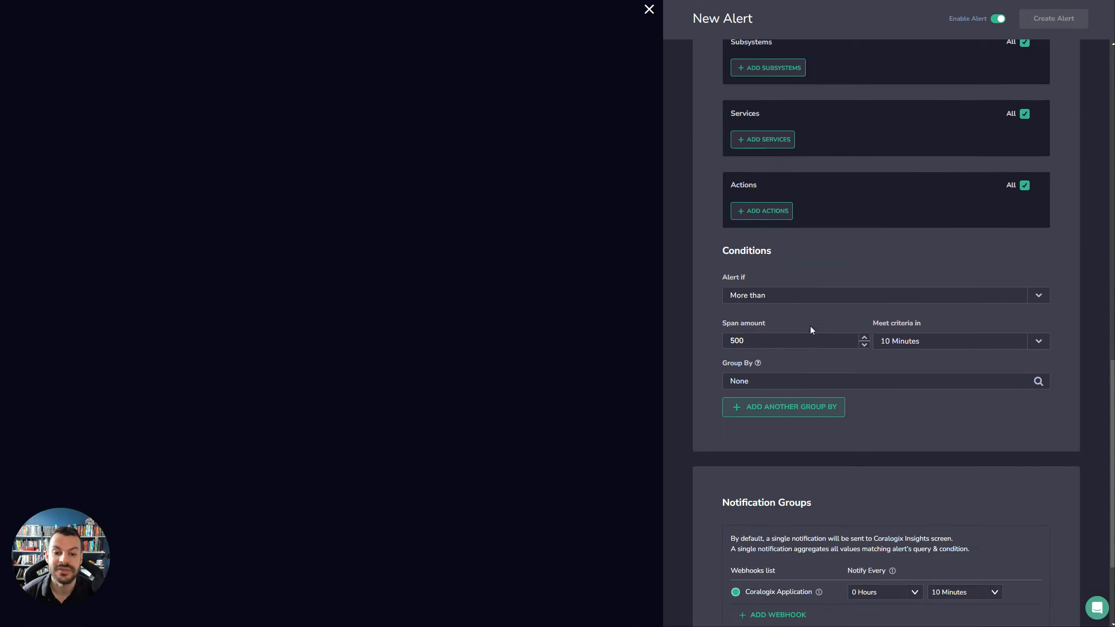
pyautogui.moveTo(918, 402)
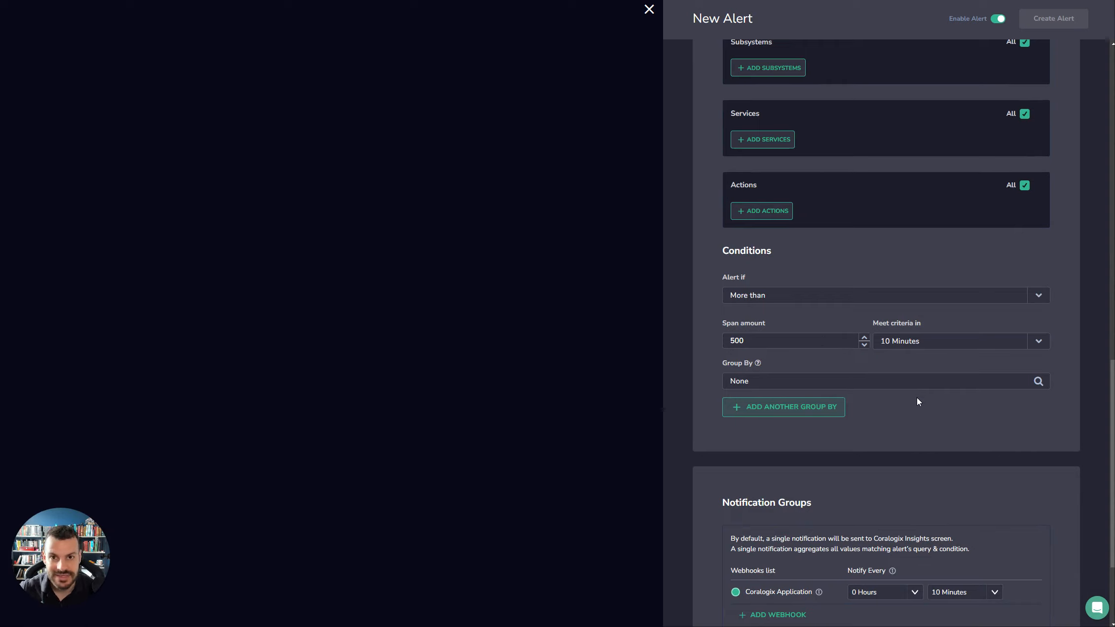
# Step: Add hipstershop.ShippingService/GetQuote to the tracing alert's Actions filter
pyautogui.scroll(3)
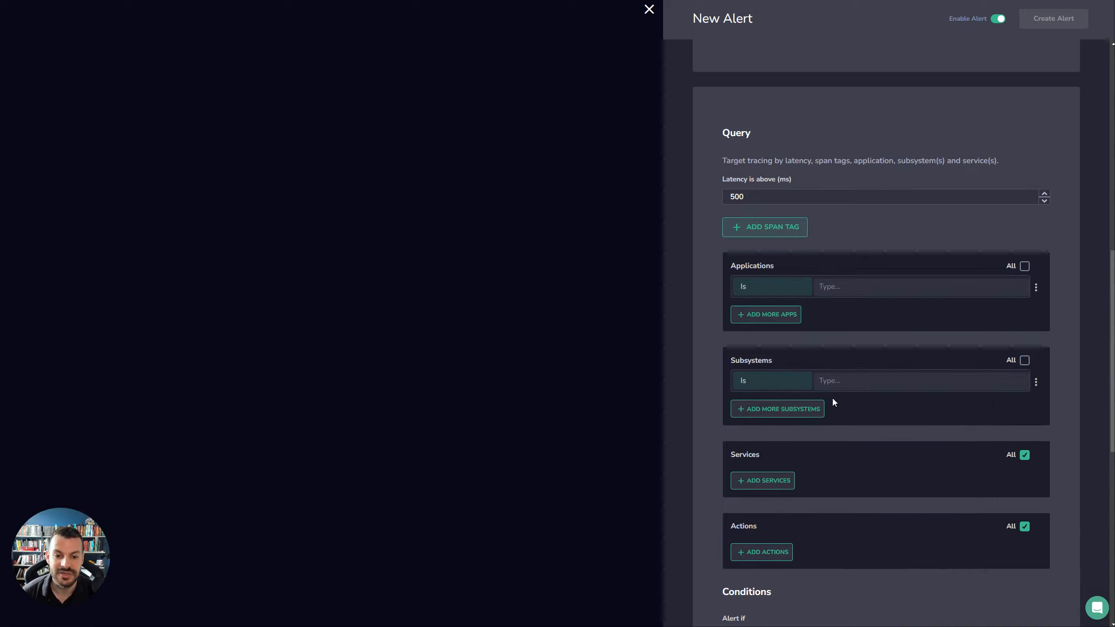
pyautogui.scroll(-3)
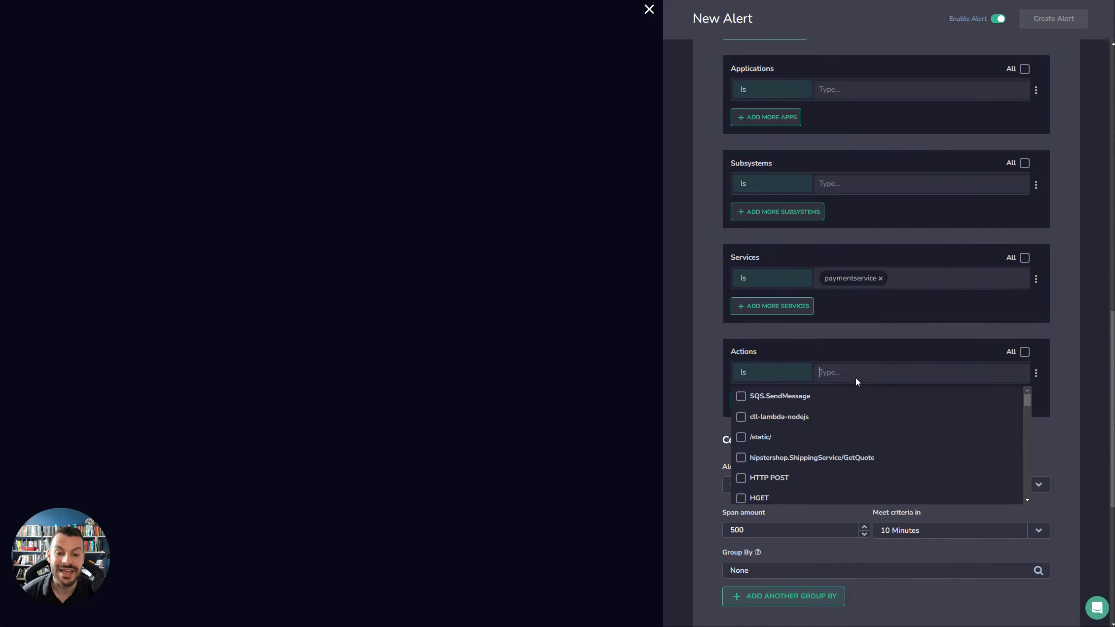
pyautogui.scroll(-3)
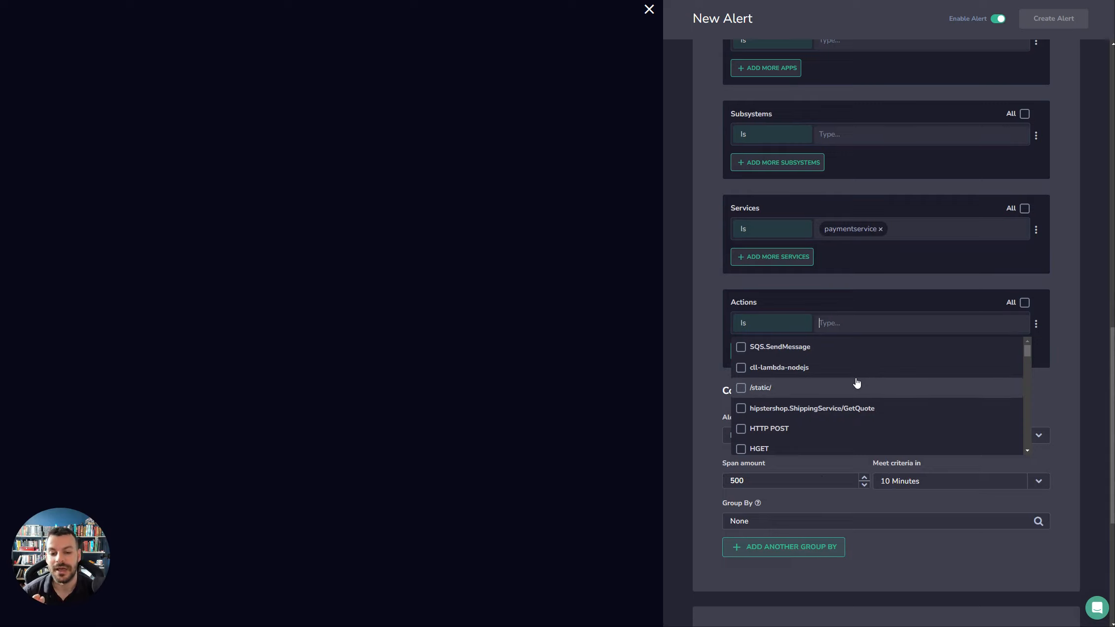
pyautogui.scroll(-3)
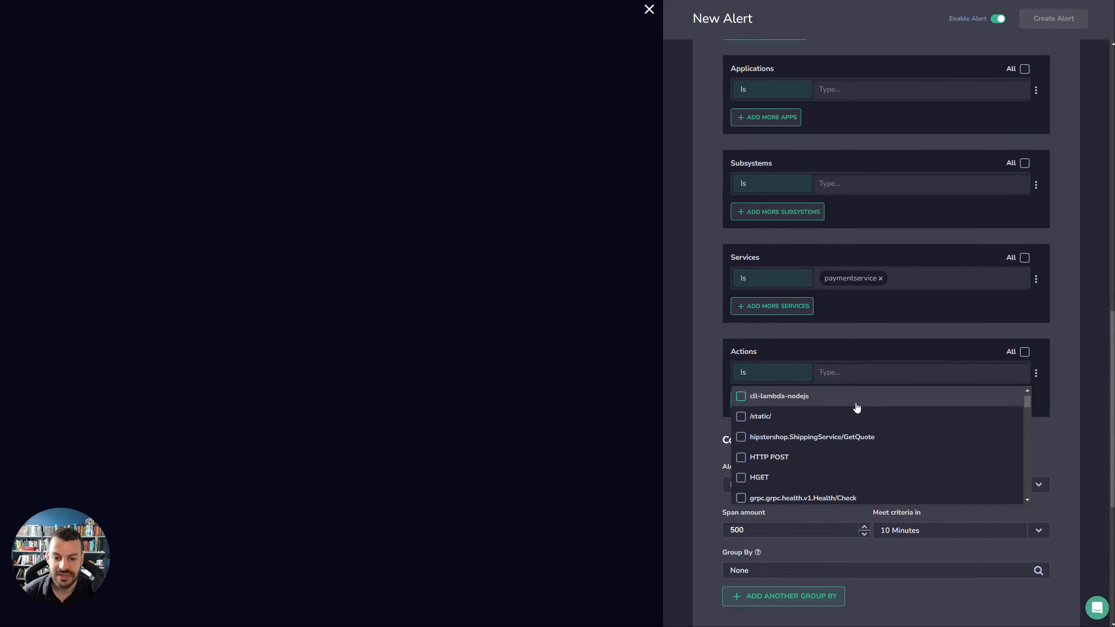
pyautogui.click(812, 437)
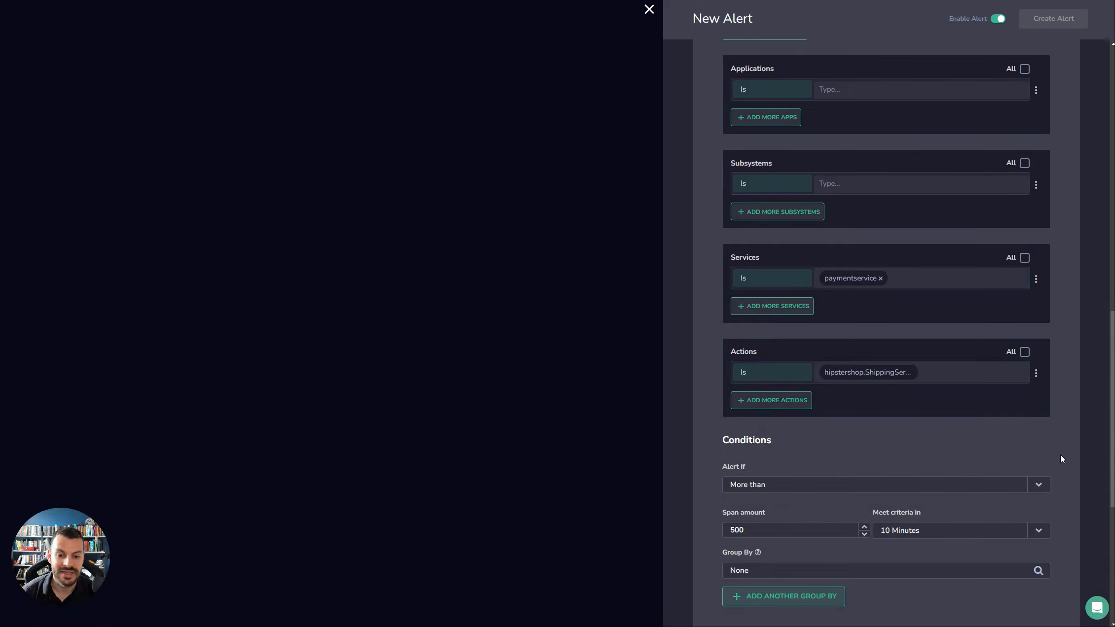
pyautogui.moveTo(866, 283)
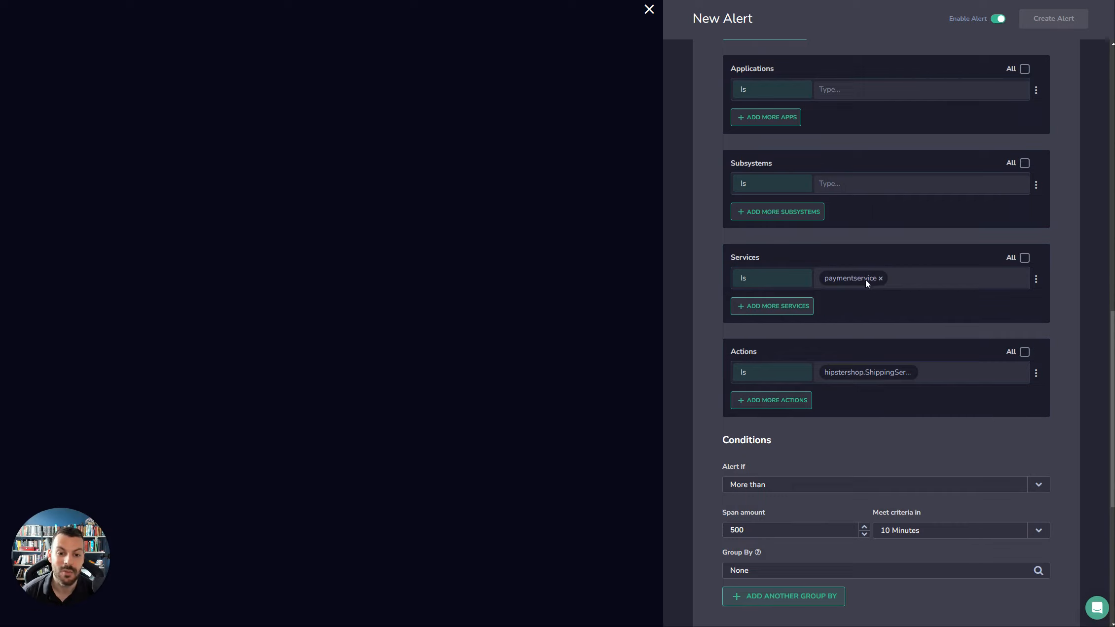
# Step: Remove the paymentservice chip from the Services filter
pyautogui.click(880, 278)
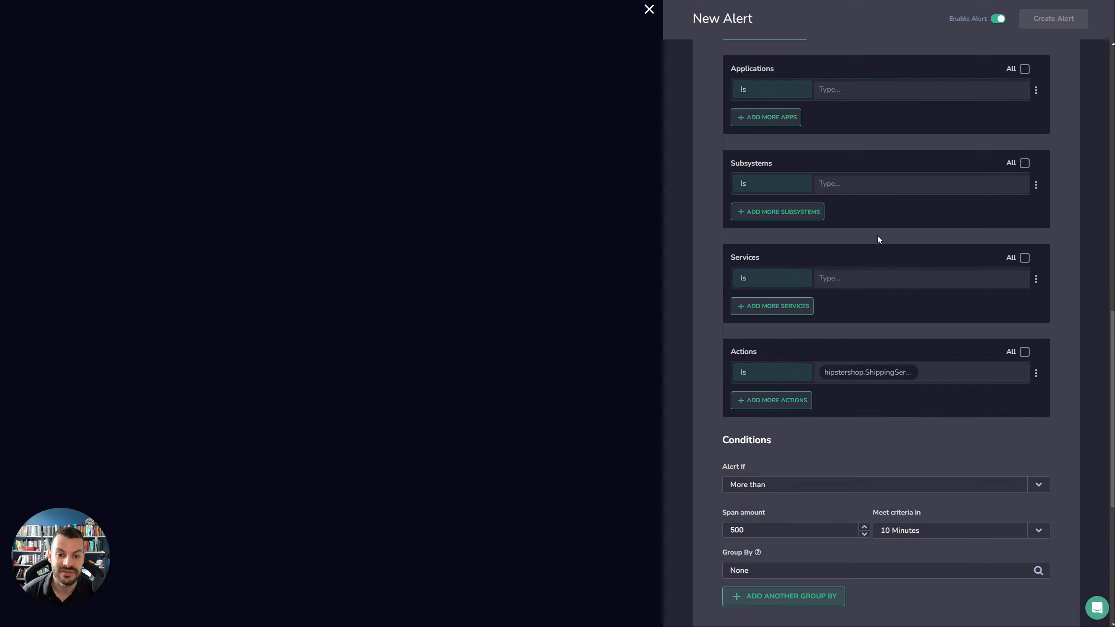
pyautogui.scroll(3)
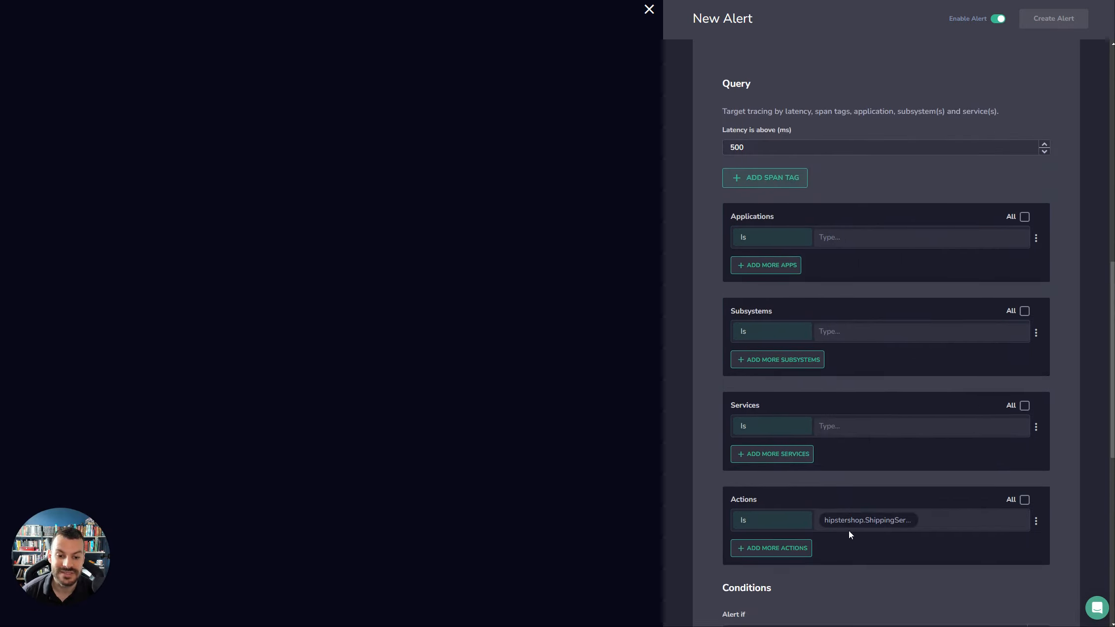
pyautogui.scroll(3)
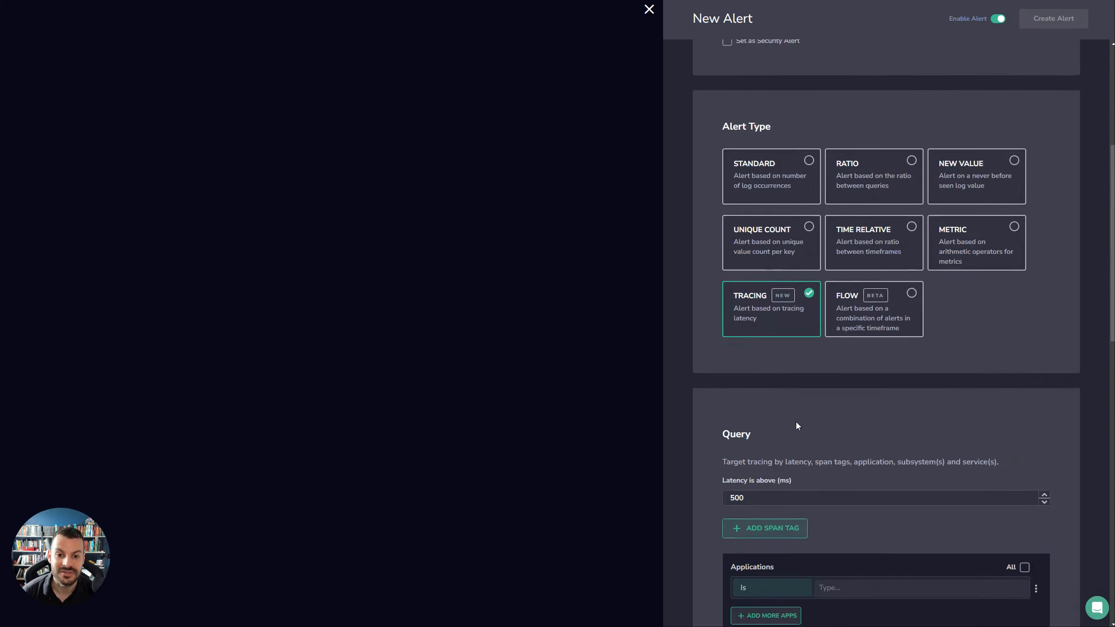
pyautogui.scroll(-3)
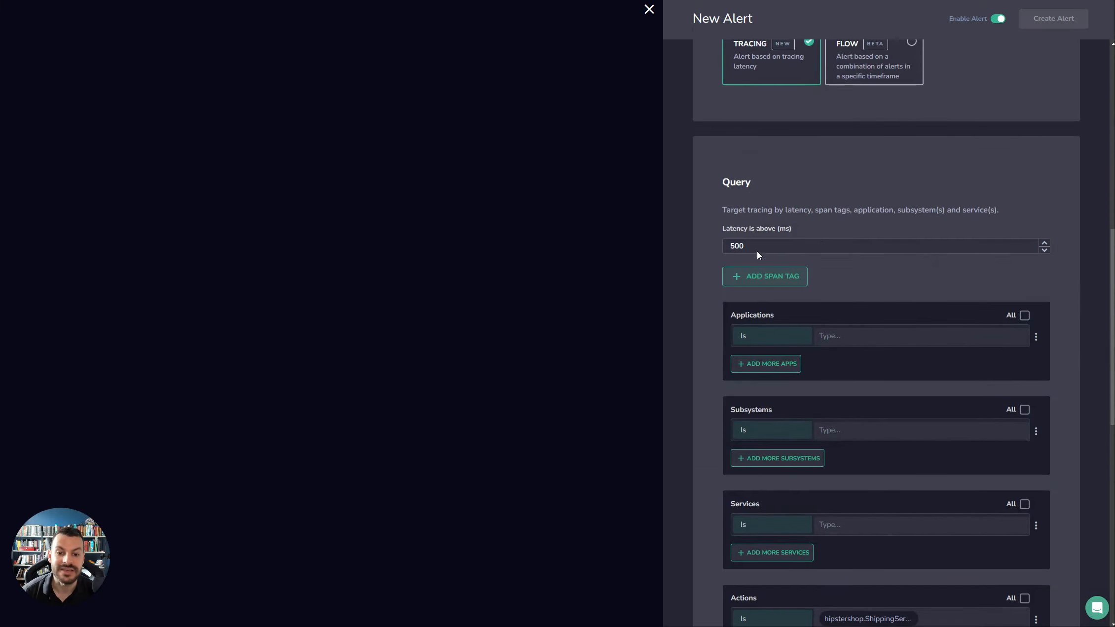
pyautogui.scroll(-3)
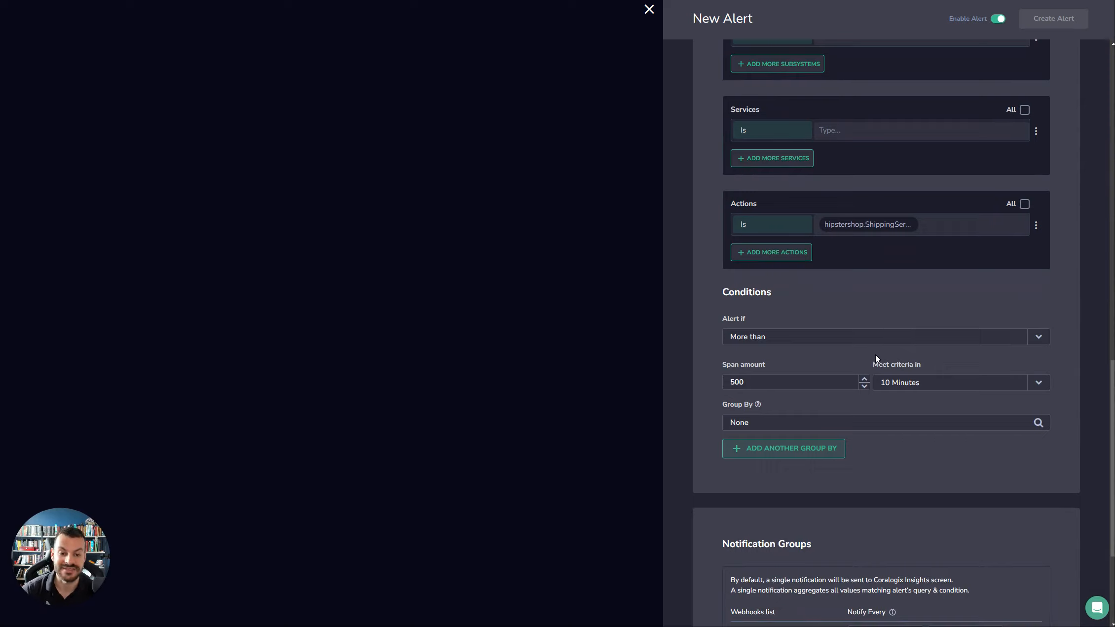
pyautogui.moveTo(845, 309)
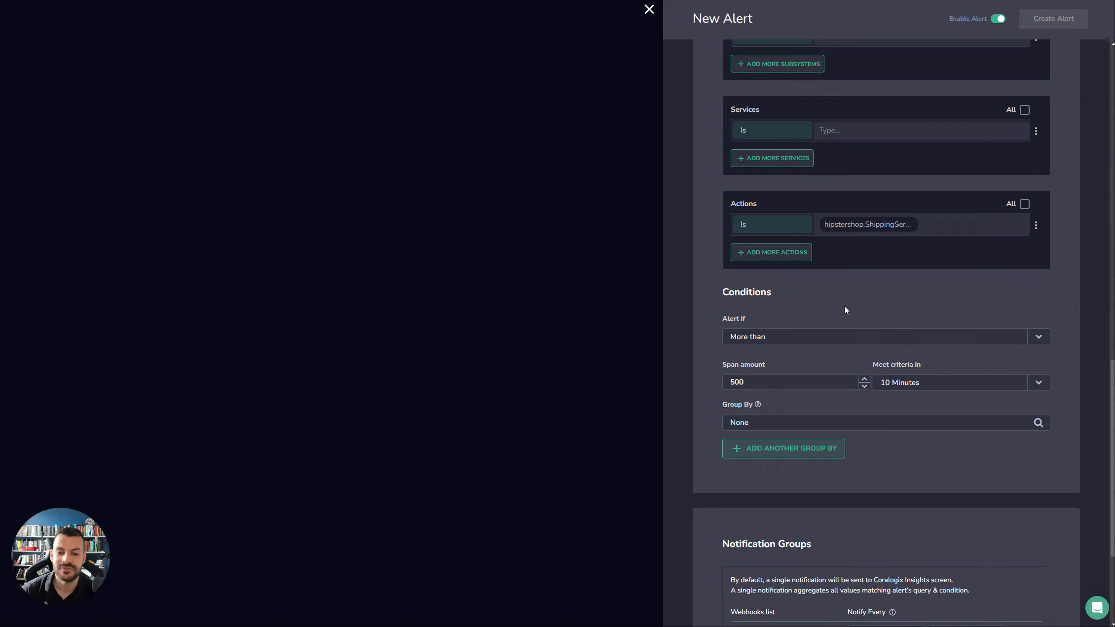
pyautogui.scroll(3)
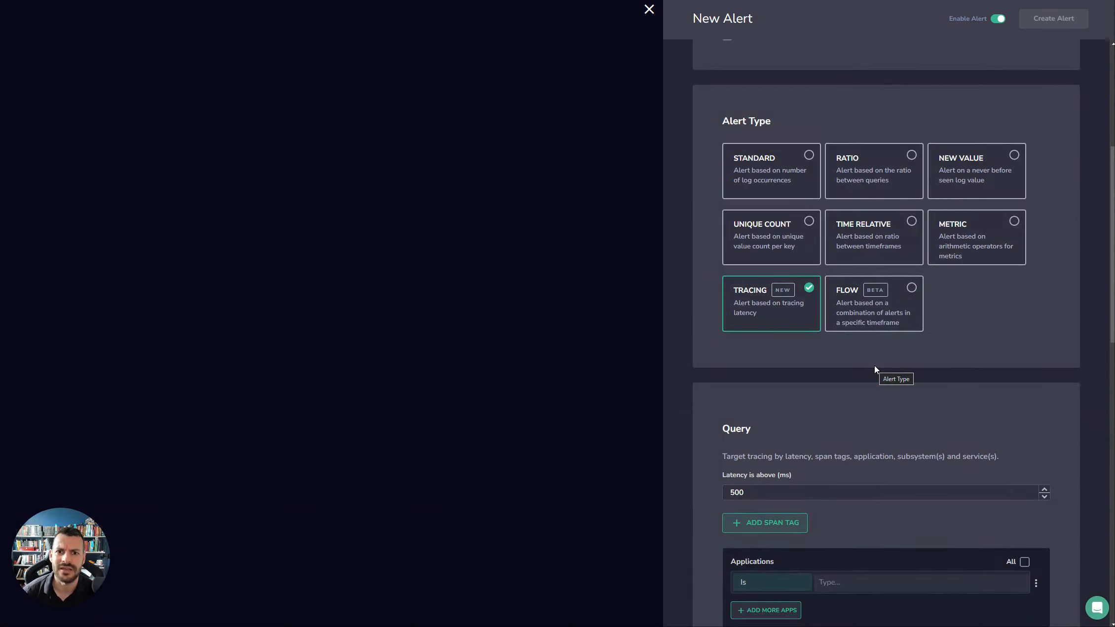
pyautogui.moveTo(909, 380)
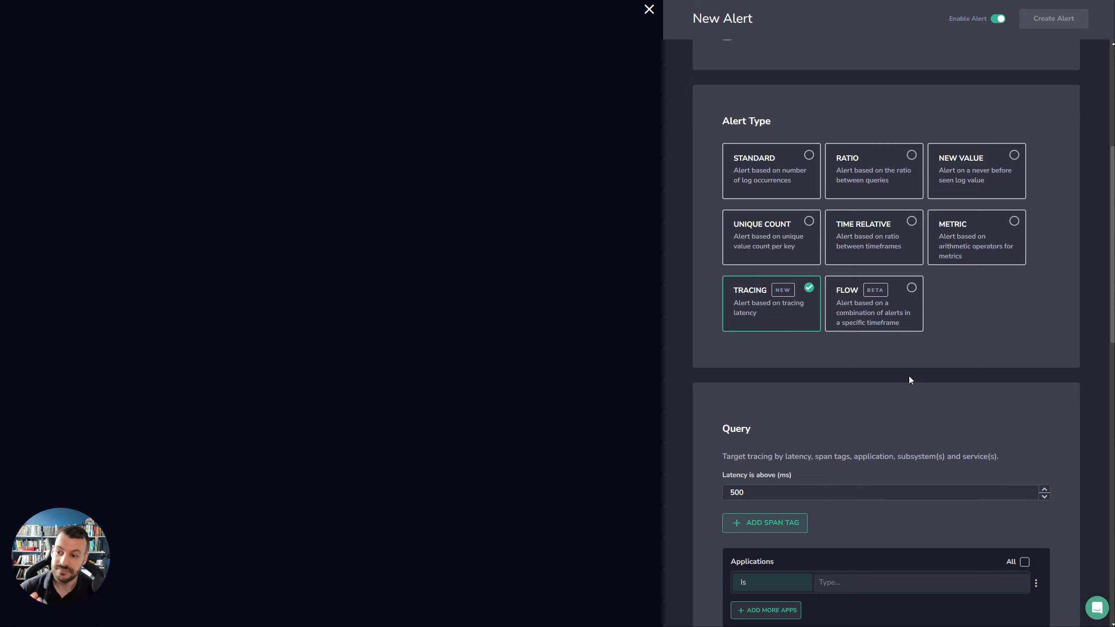
# Step: Switch the alert type to Flow, revealing the Alert Flow builder section
pyautogui.click(873, 304)
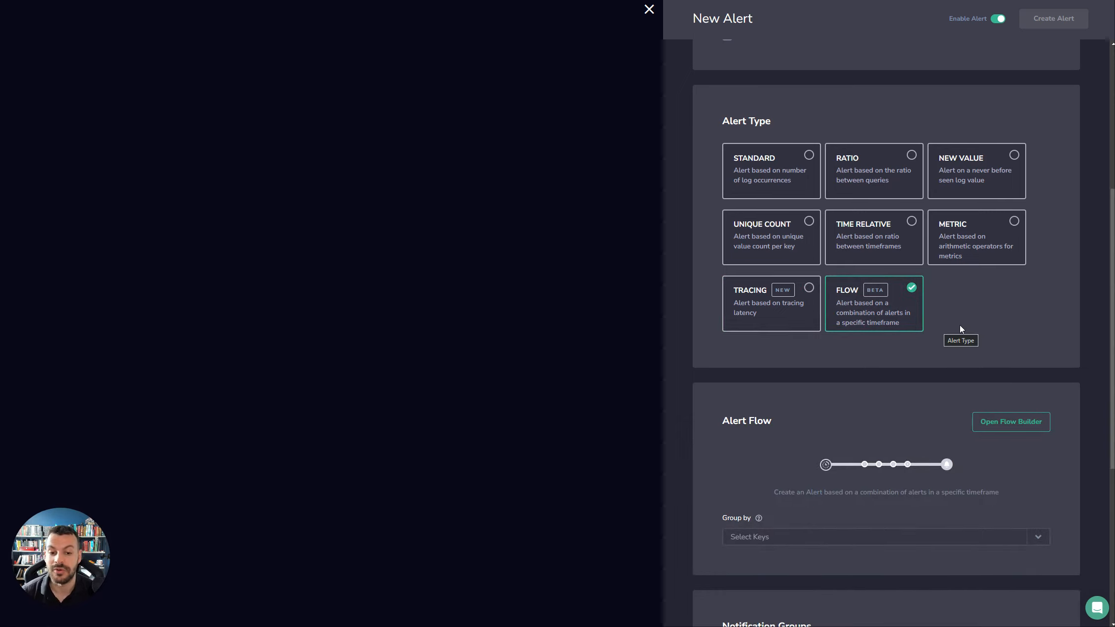
pyautogui.scroll(-3)
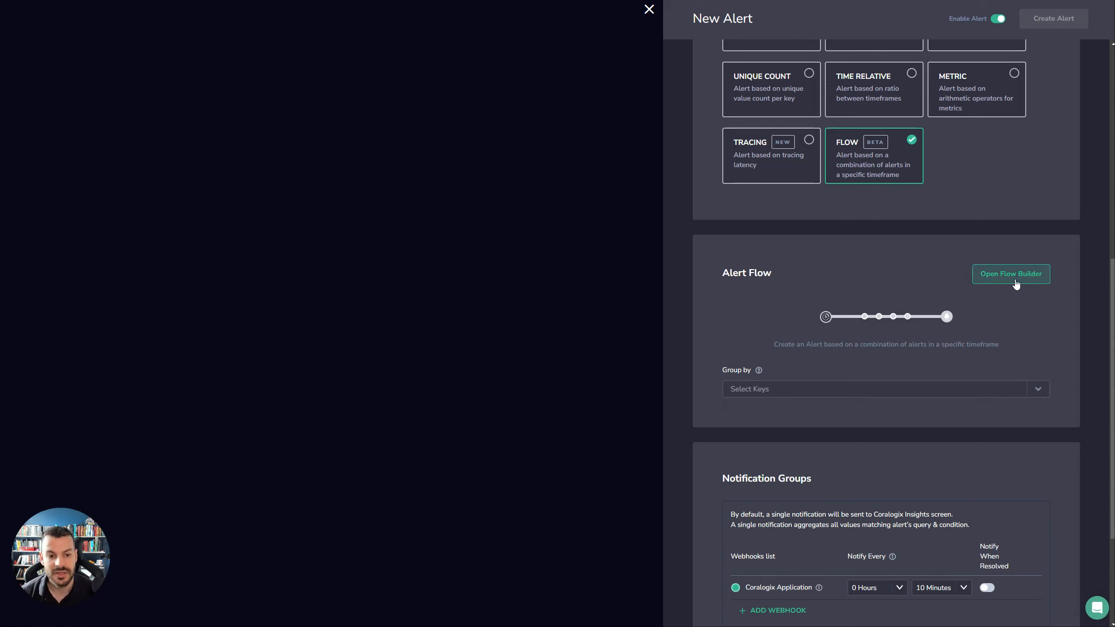
# Step: Chain the S3 ratio, Slow frontend traces and Kubernetes 400-error alerts within 10 minutes
pyautogui.click(1009, 274)
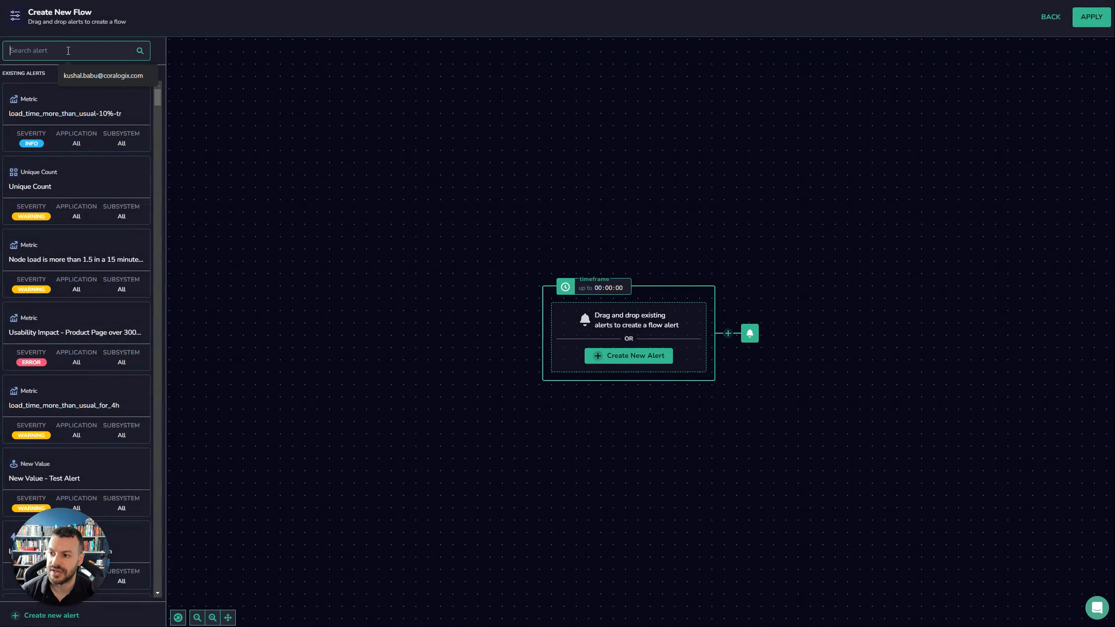
pyautogui.write('s3')
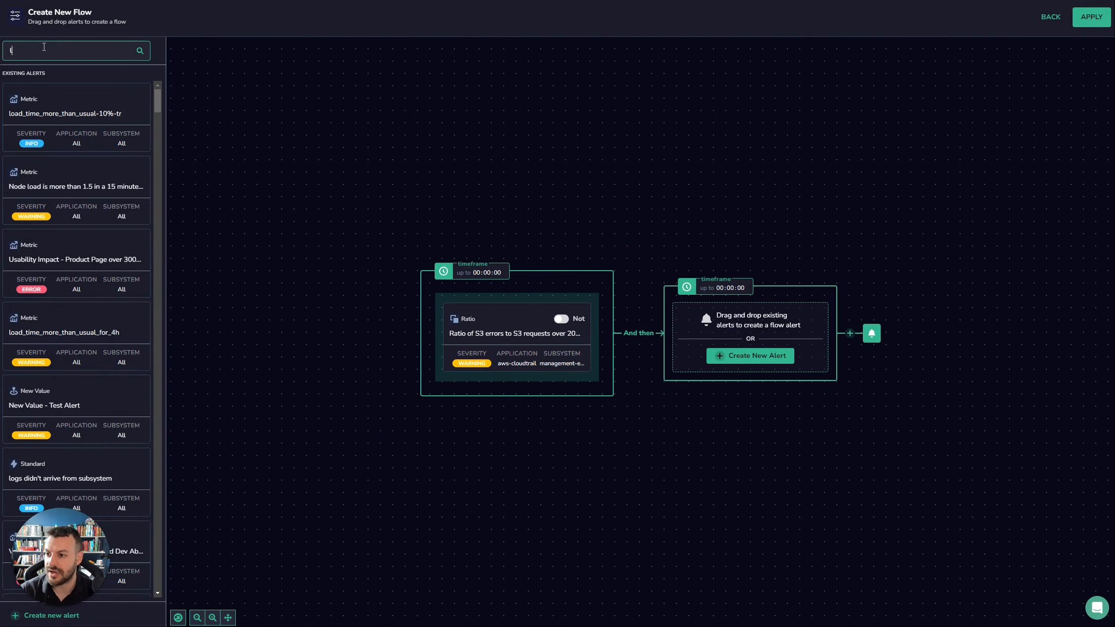
pyautogui.write('frontend')
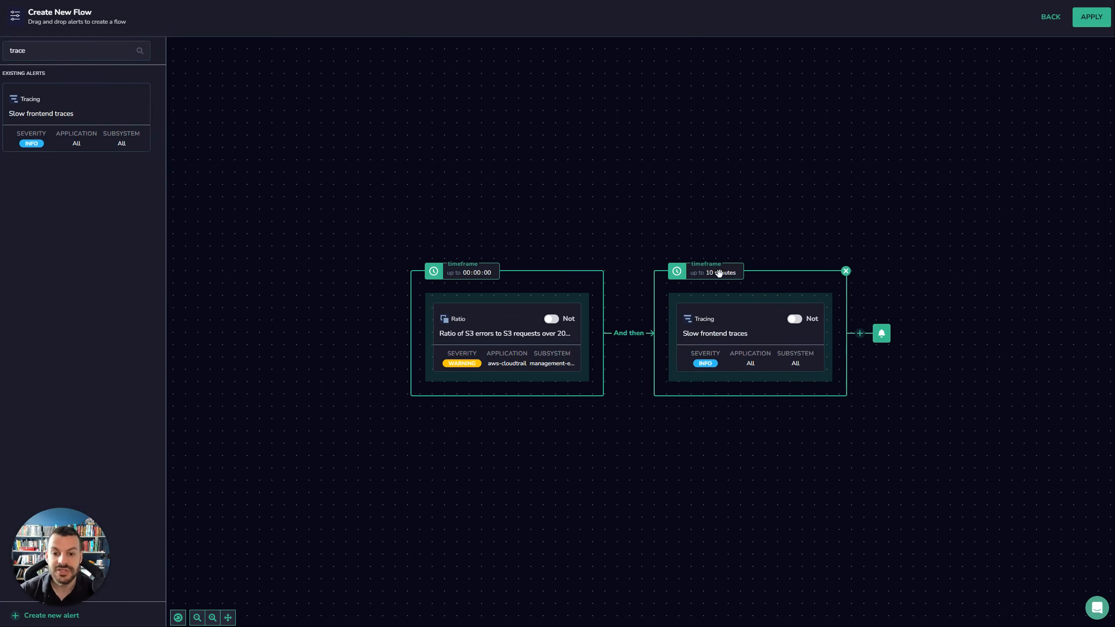
pyautogui.moveTo(457, 347)
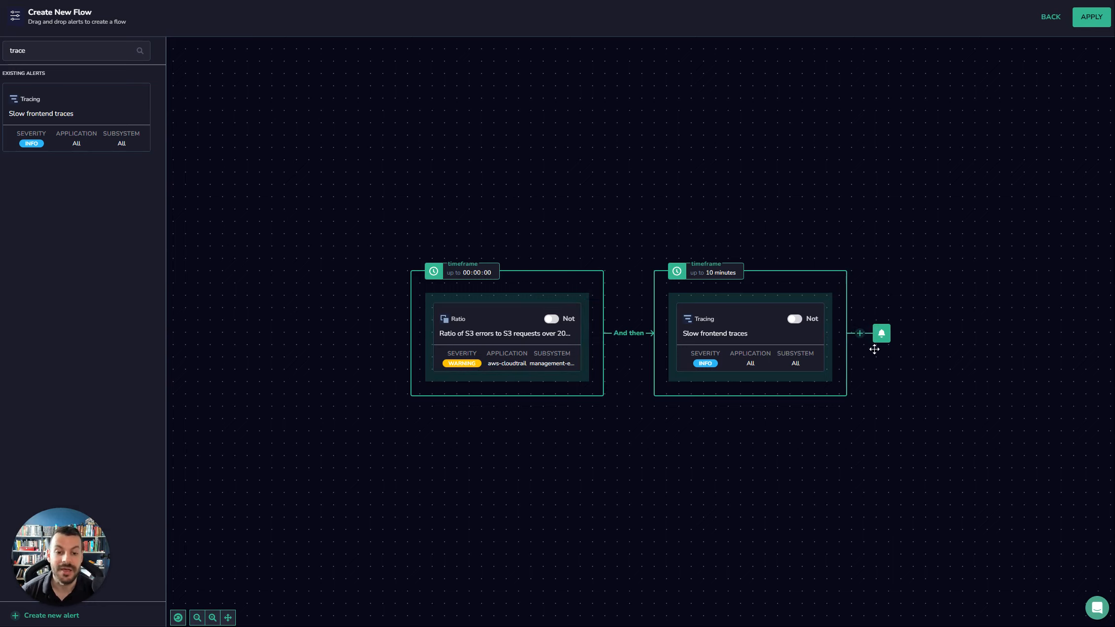
pyautogui.click(858, 332)
pyautogui.write('error')
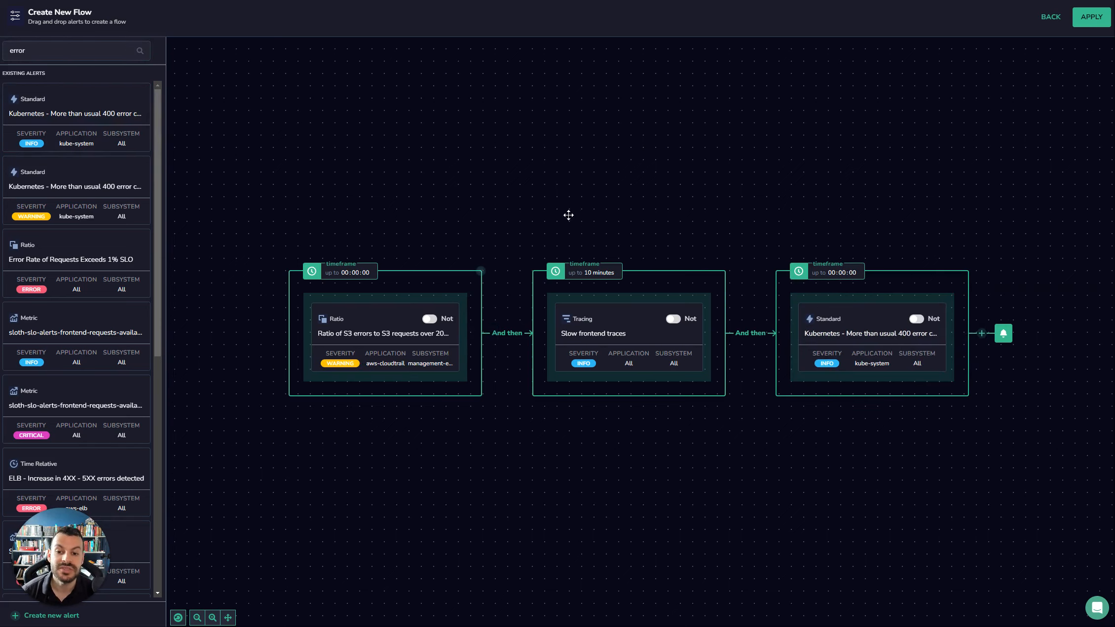
pyautogui.moveTo(475, 202)
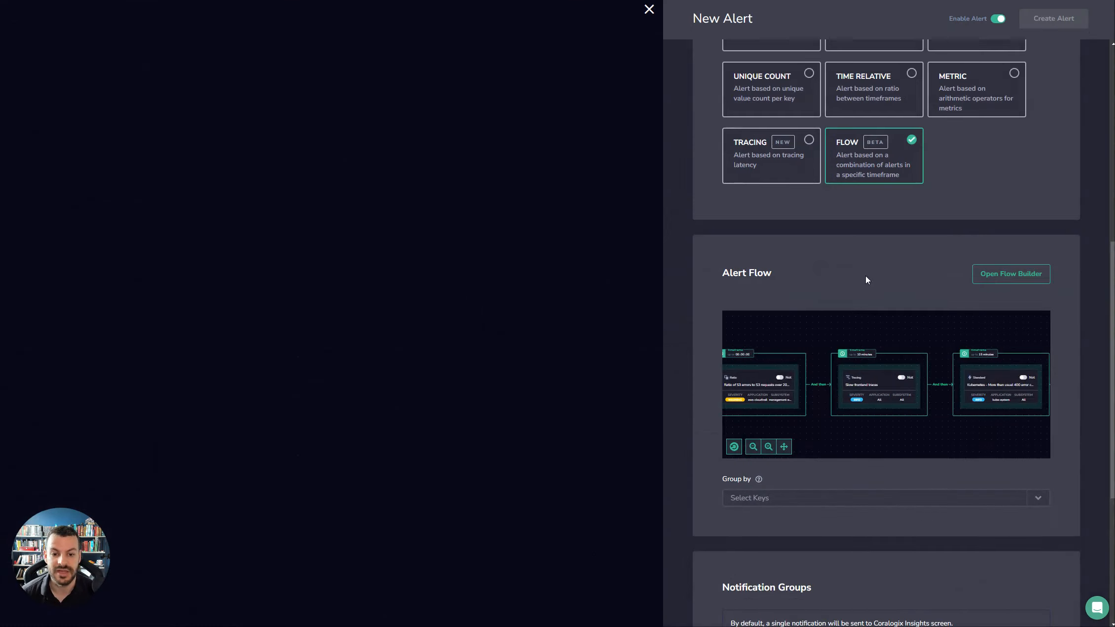
# Step: Enter 'S3 Outage Causing Frontend Performance Issues' as the Alert Name and review the Alert Flow preview
pyautogui.scroll(3)
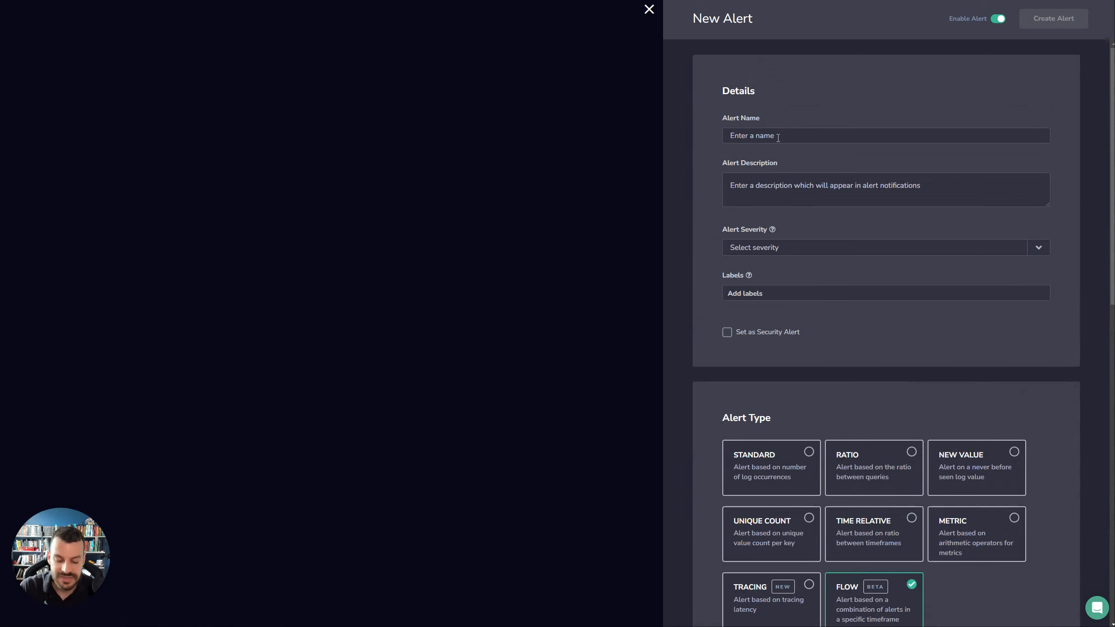
pyautogui.write('S3 O')
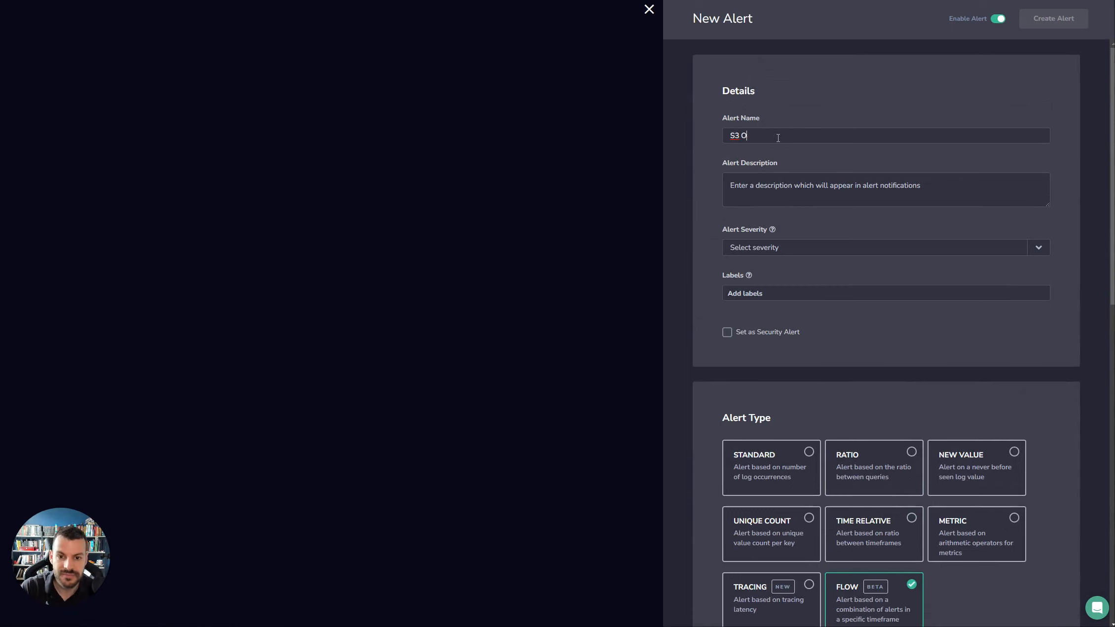
pyautogui.write('utage Causing')
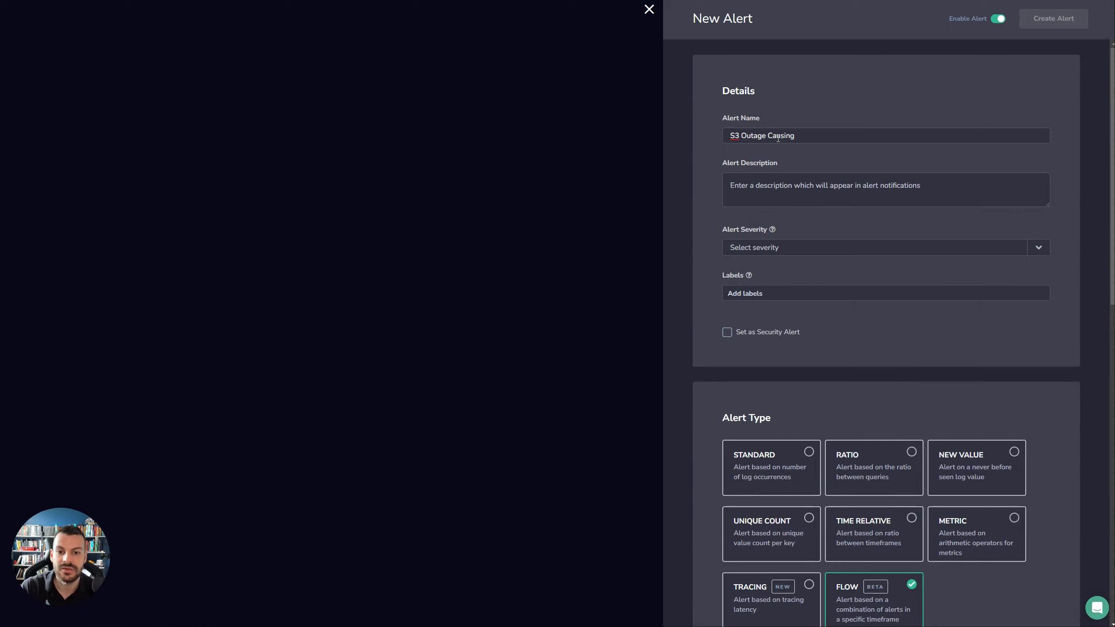
pyautogui.write('Fronten')
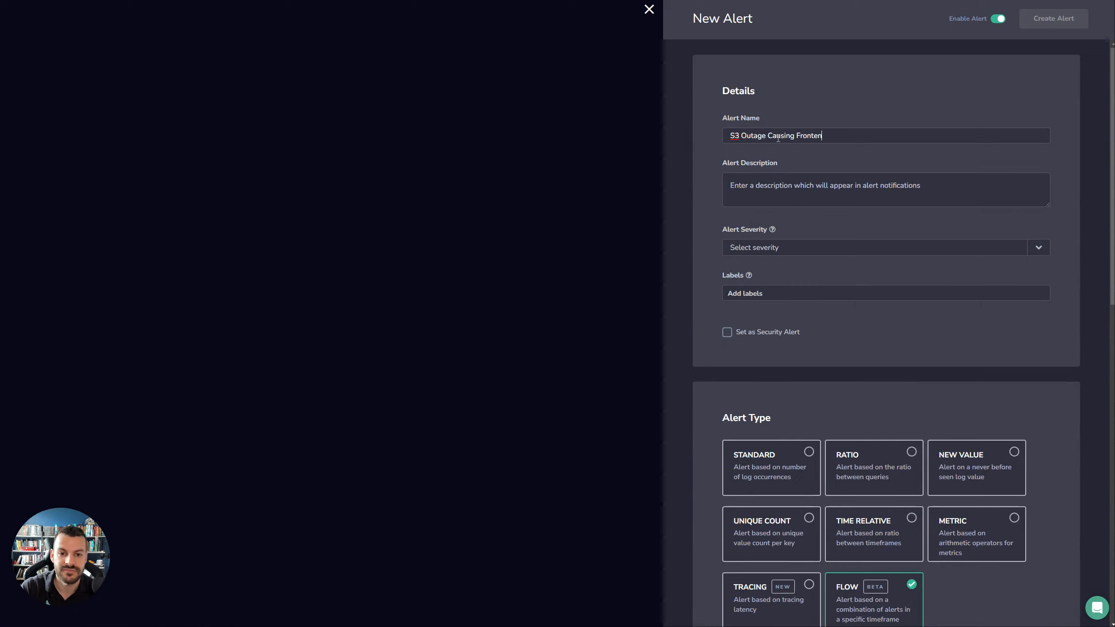
pyautogui.write('Performance Issues')
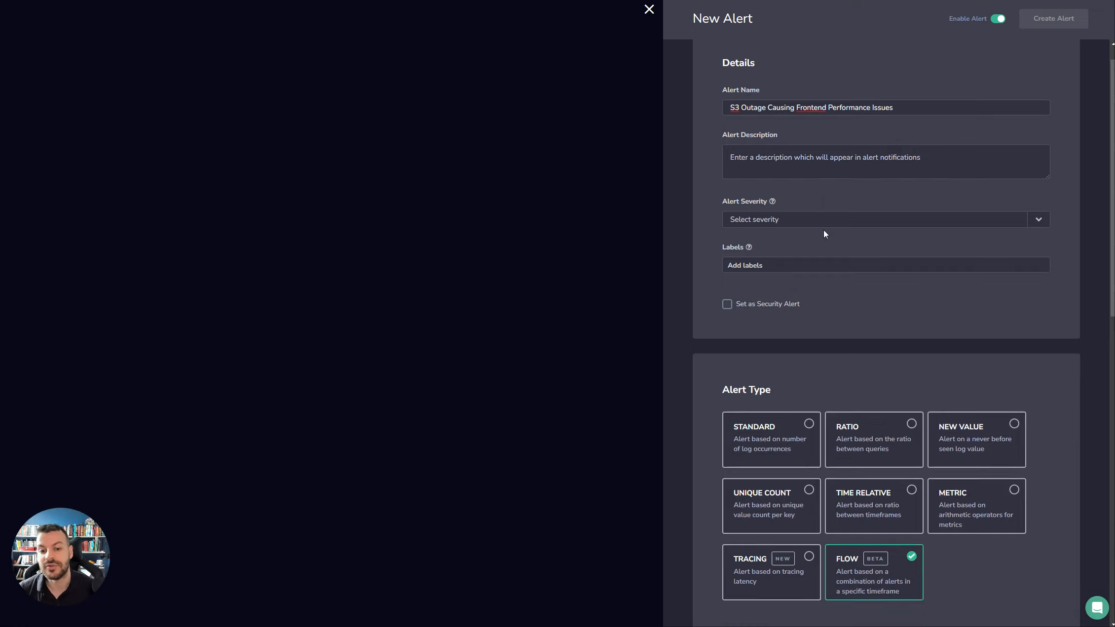
pyautogui.scroll(-3)
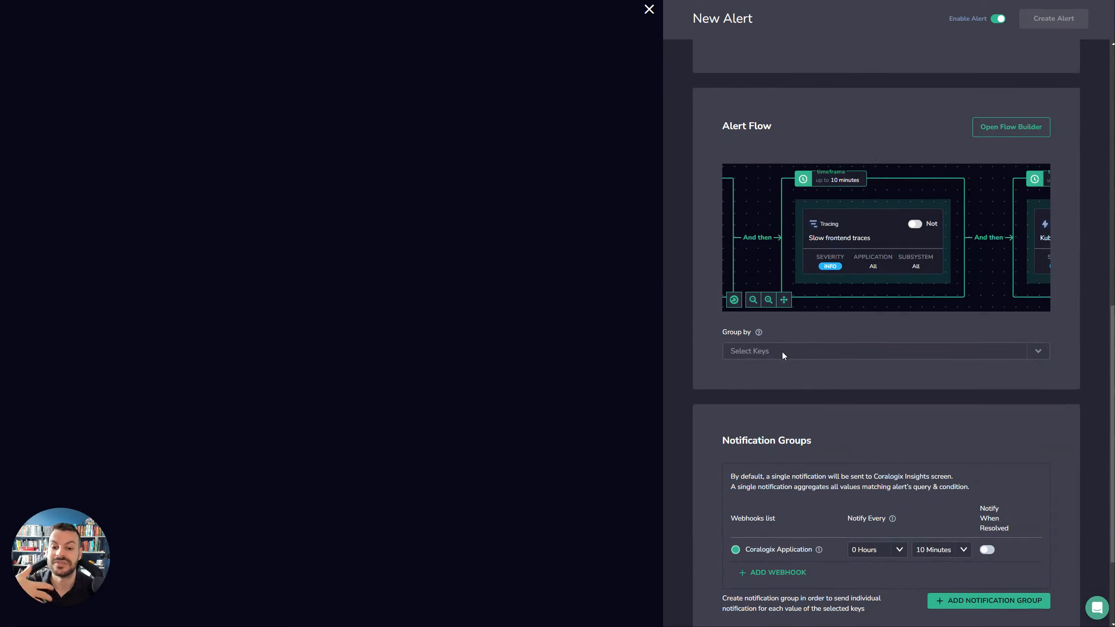
pyautogui.scroll(3)
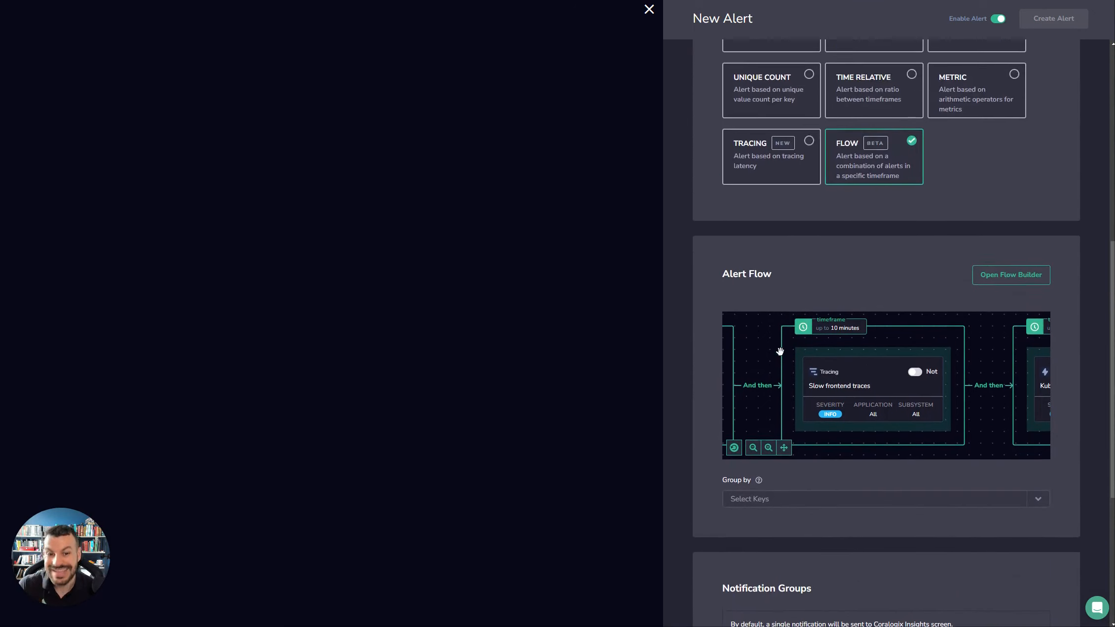
pyautogui.scroll(3)
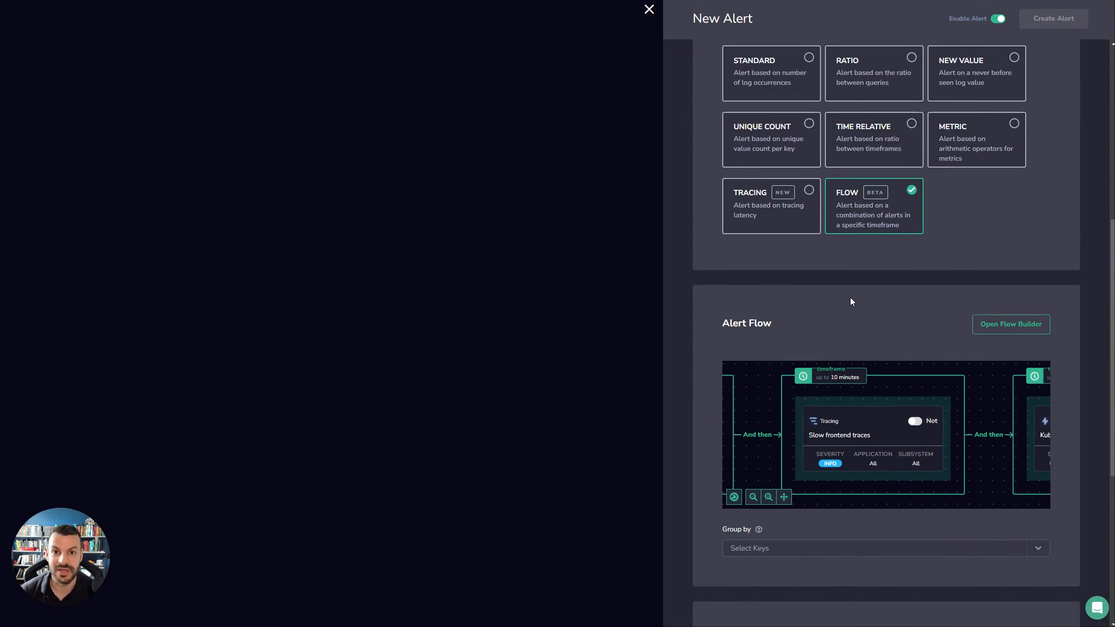